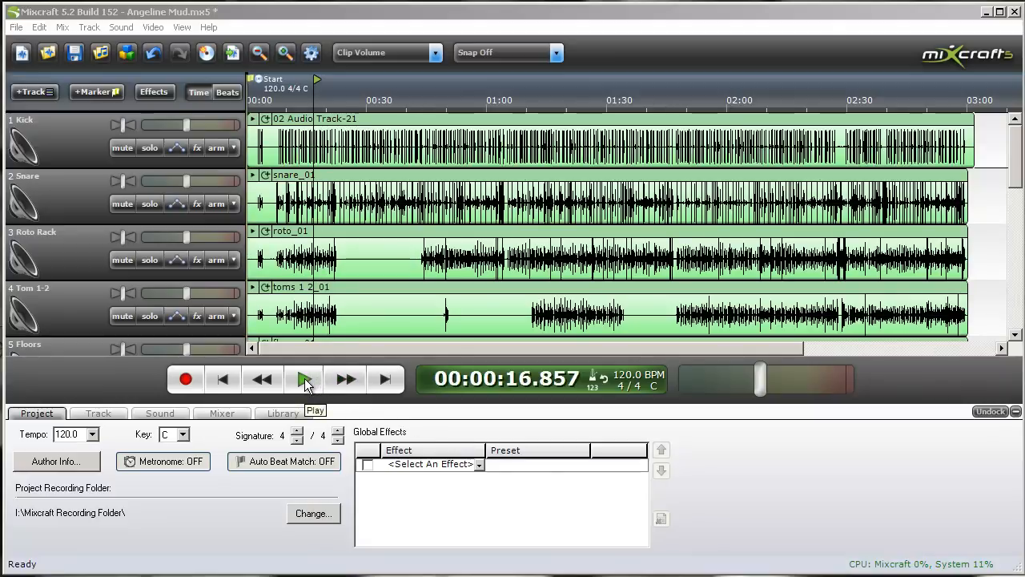
# Step: Play the song briefly, then stop it
pyautogui.click(303, 378)
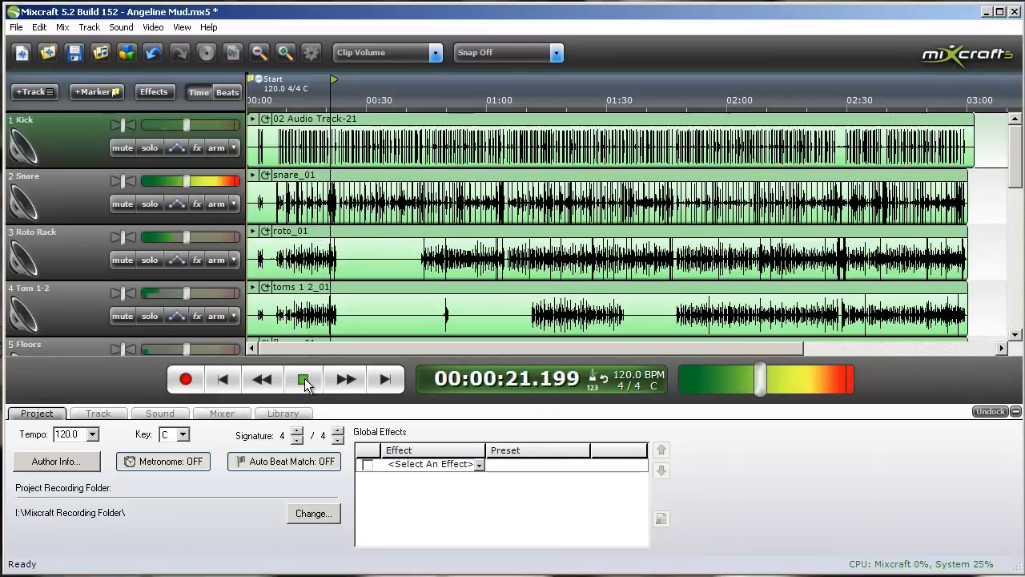
pyautogui.click(303, 379)
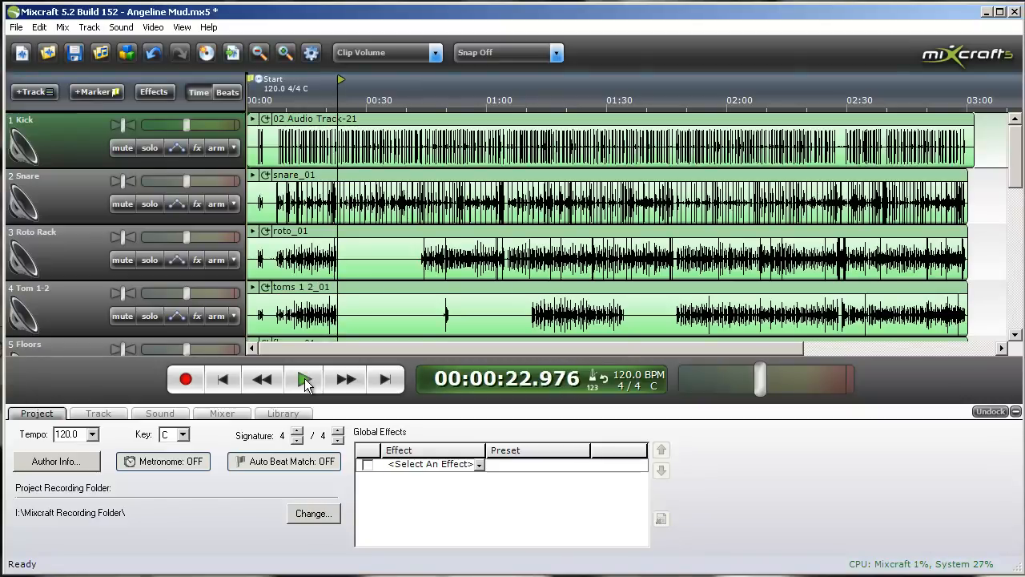
pyautogui.click(302, 378)
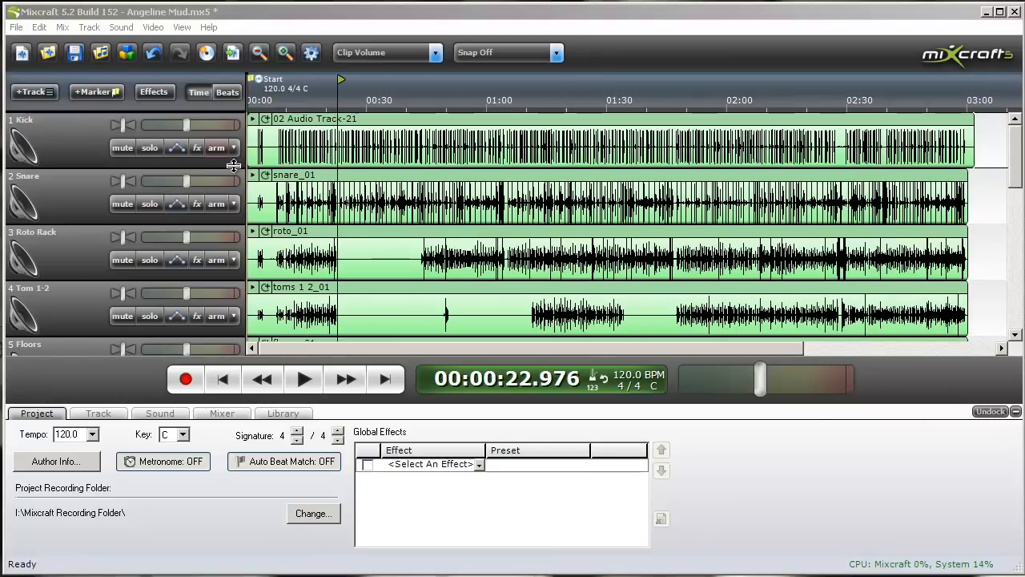
pyautogui.moveTo(184, 166)
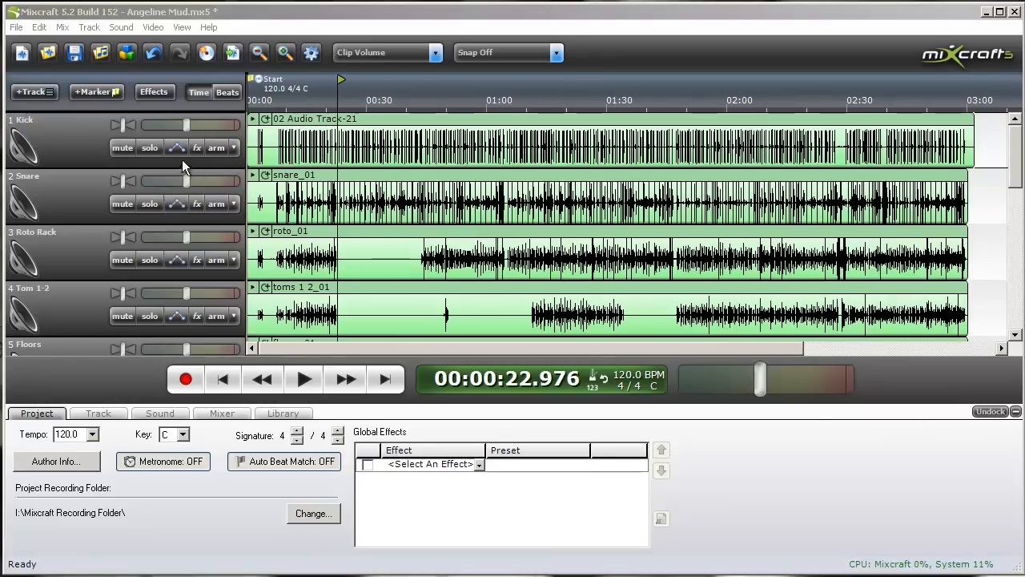
# Step: Solo the Kick track, audition it from about ten seconds, then solo Bass
pyautogui.click(149, 147)
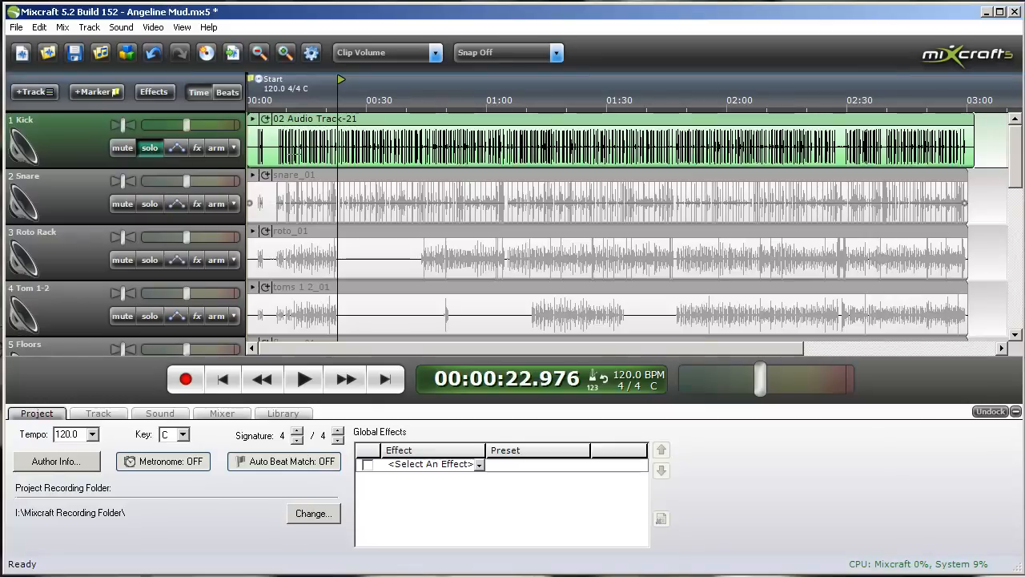
pyautogui.click(302, 379)
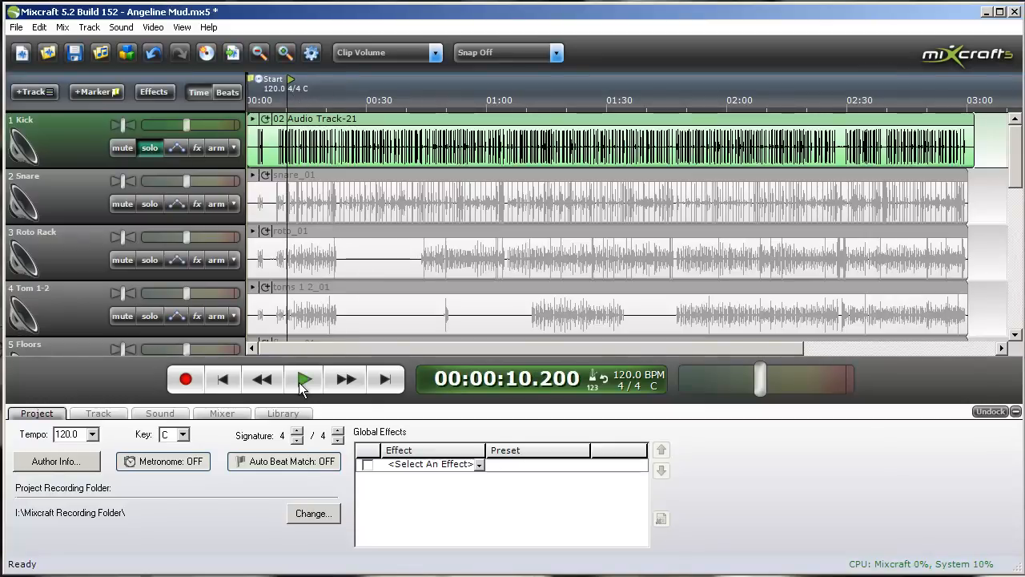
pyautogui.click(303, 379)
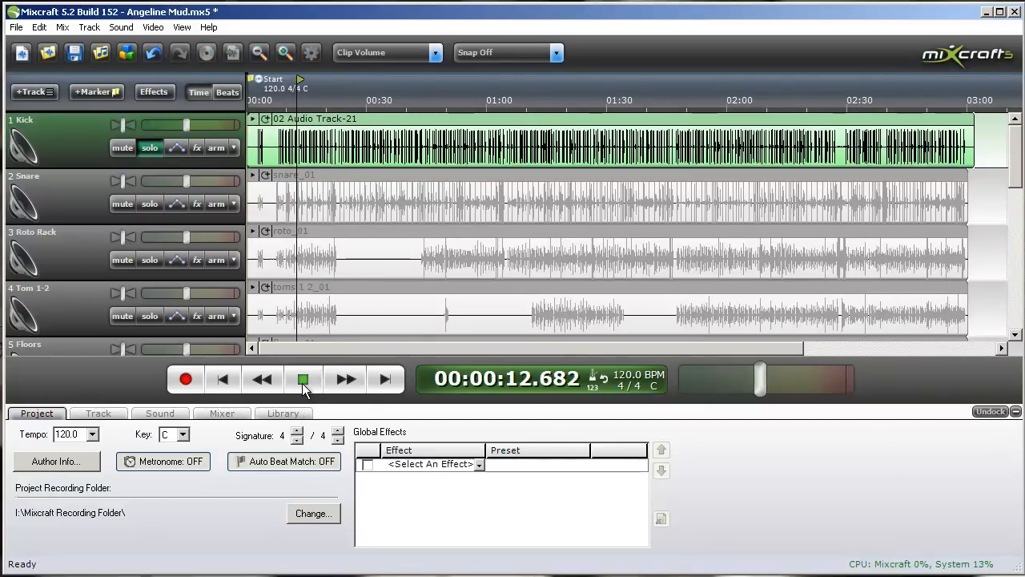
pyautogui.click(302, 379)
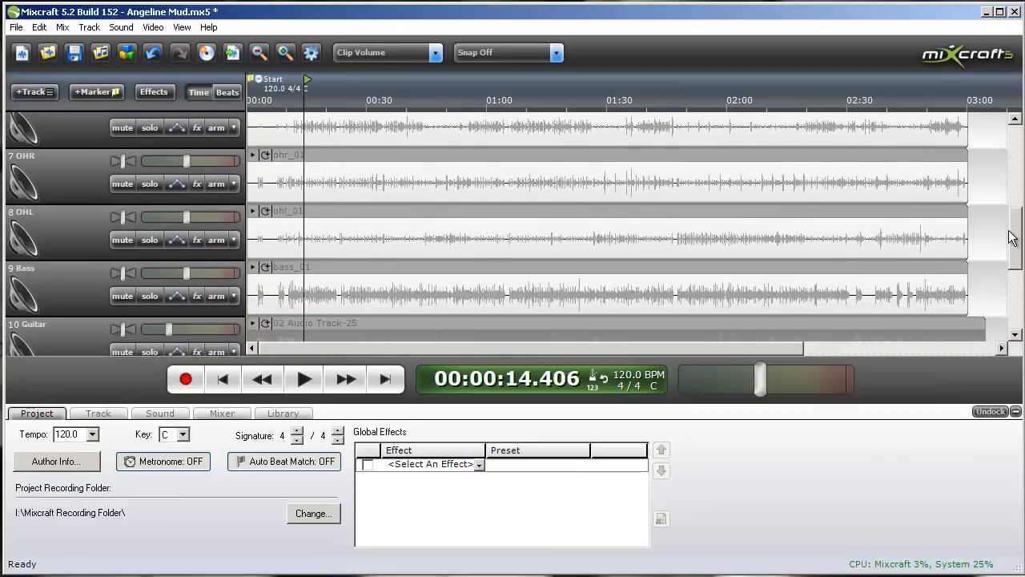
pyautogui.scroll(-3)
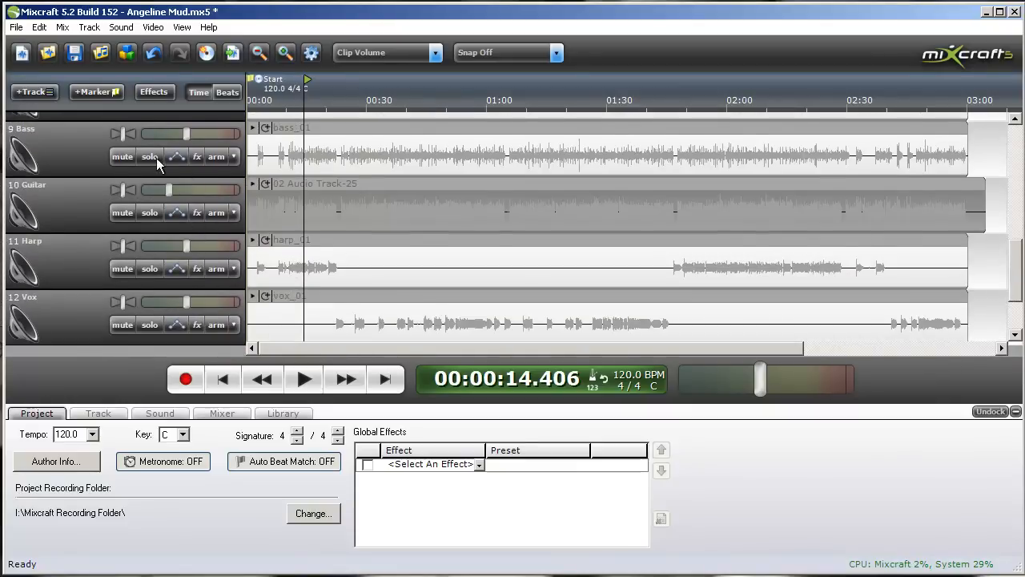
pyautogui.click(149, 157)
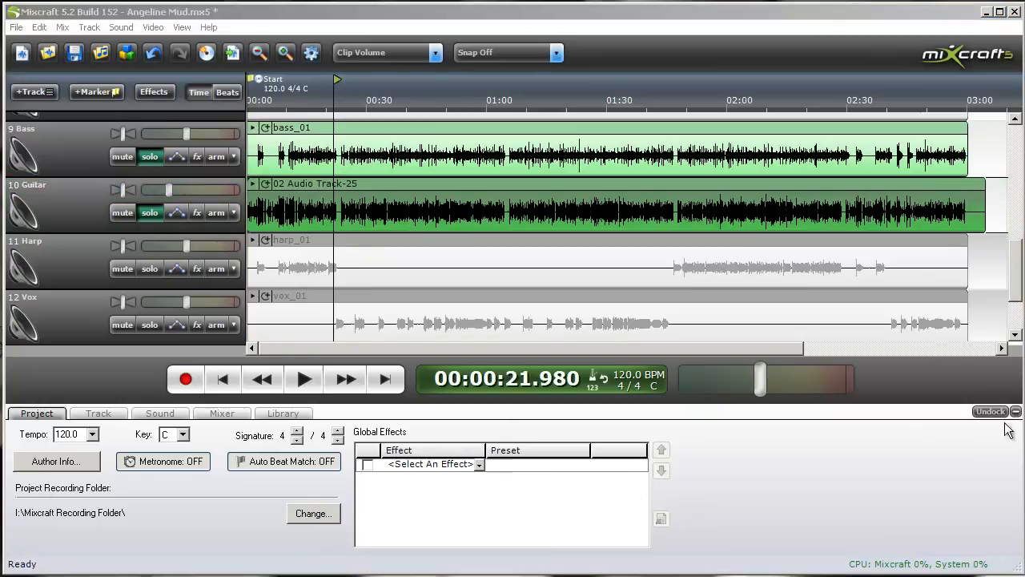
pyautogui.moveTo(150, 213)
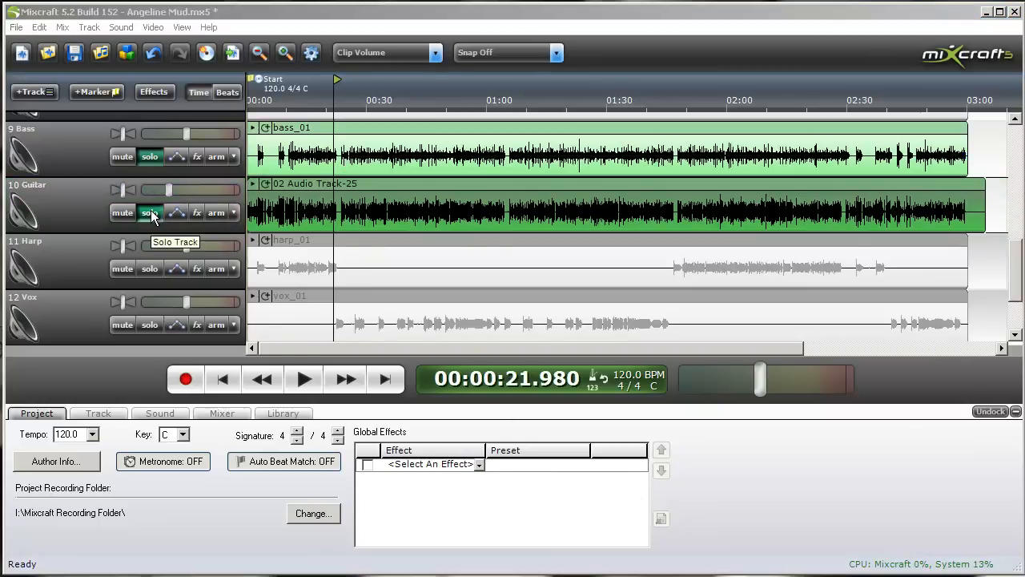
# Step: Loop roughly 18–33 seconds and open the Kick track's effect list
pyautogui.click(150, 213)
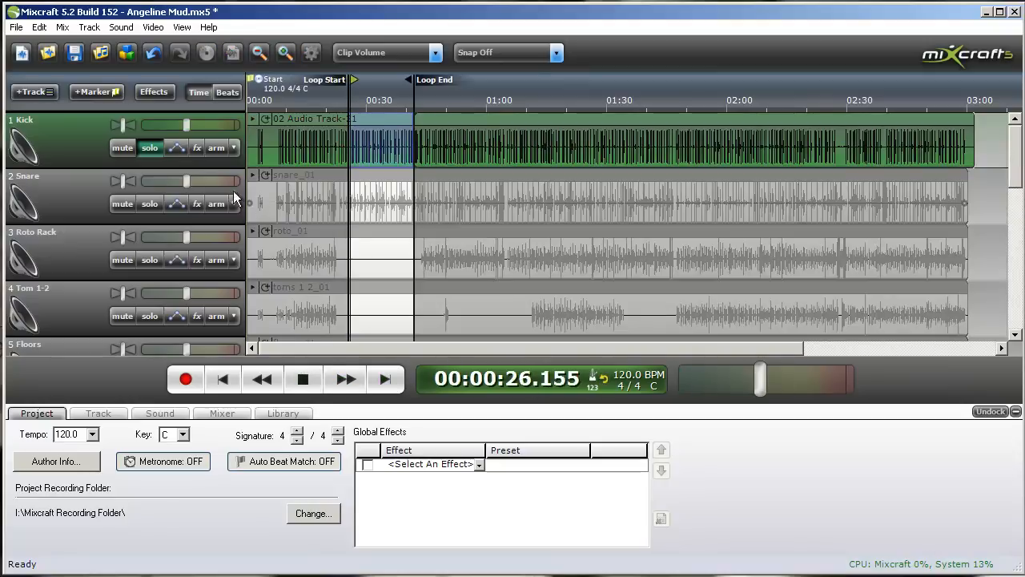
pyautogui.click(196, 148)
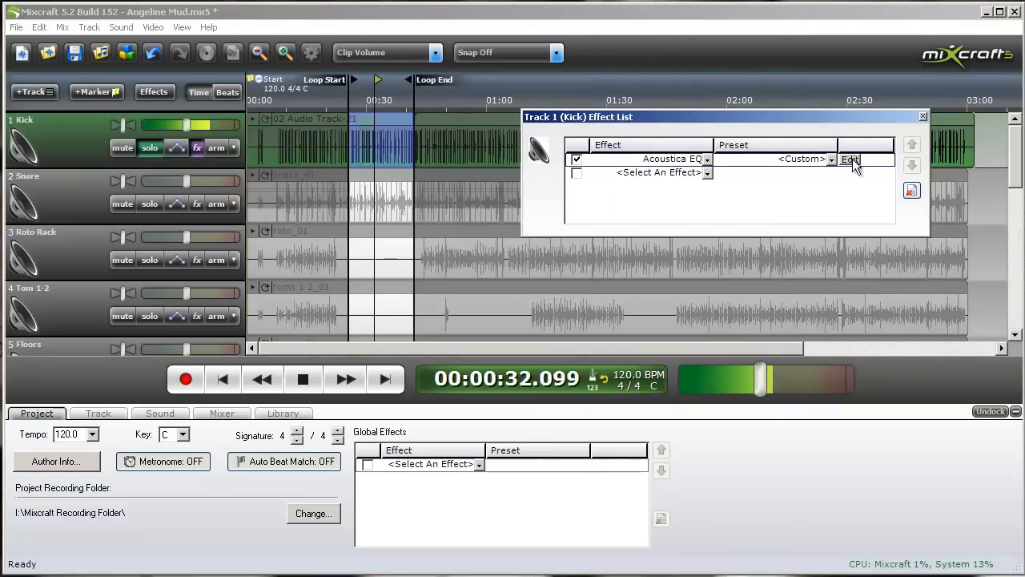
# Step: Open the Kick's Acoustica EQ and sweep the 250 band to maximum, then fully down
pyautogui.click(850, 159)
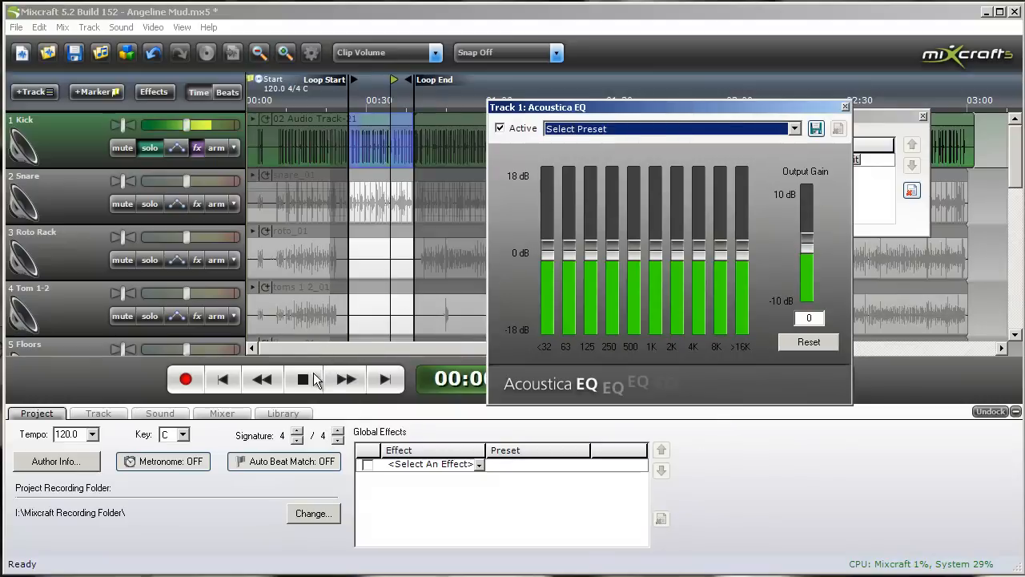
pyautogui.click(303, 379)
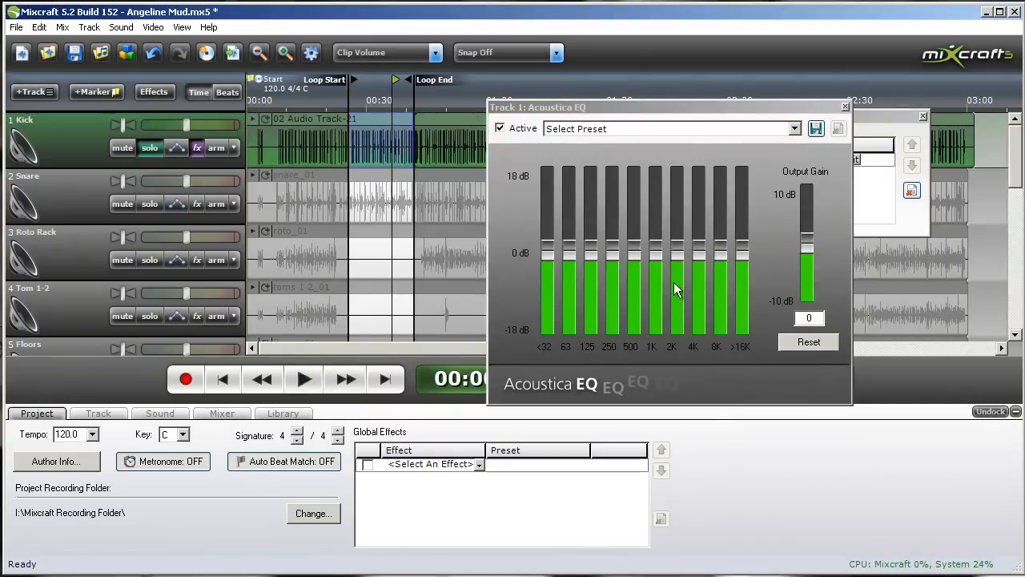
pyautogui.moveTo(503, 351)
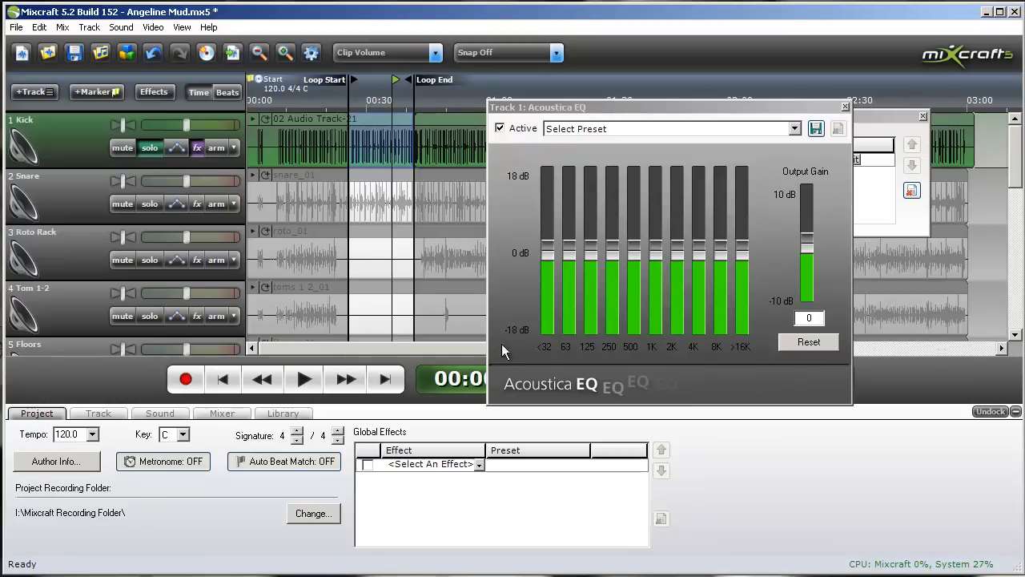
pyautogui.click(303, 379)
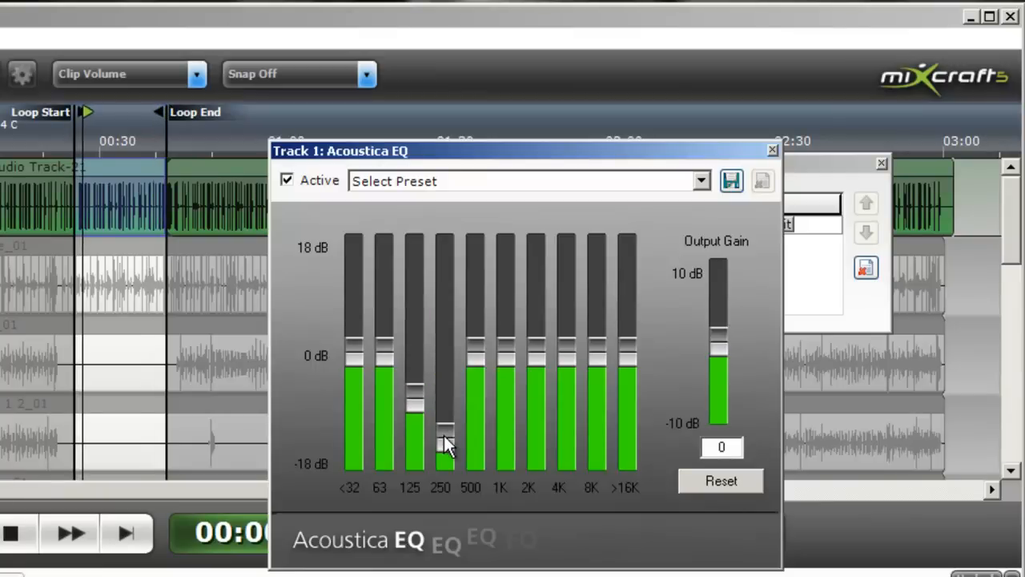
pyautogui.moveTo(445, 445); pyautogui.dragTo(445, 248)
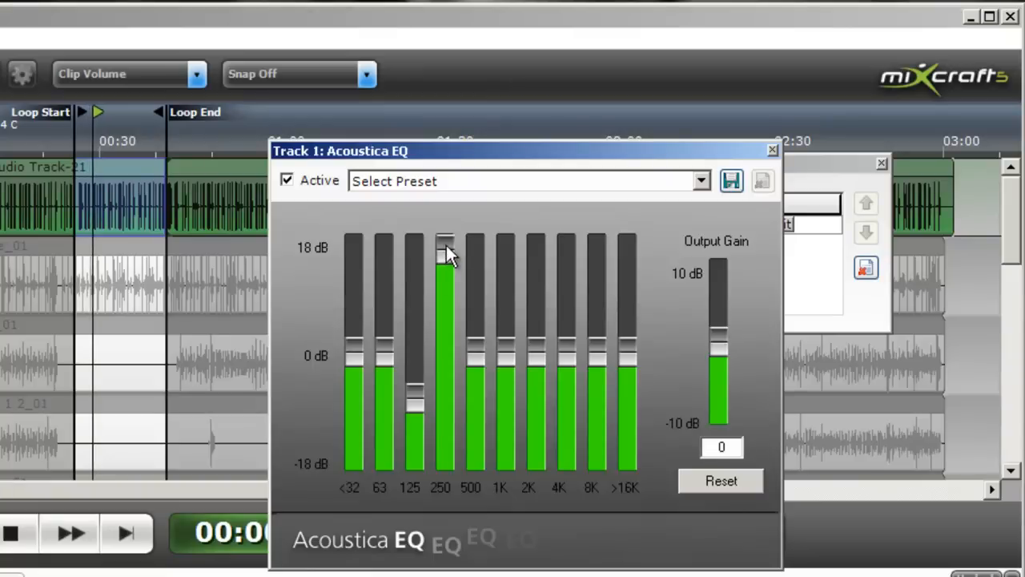
pyautogui.moveTo(445, 252); pyautogui.dragTo(445, 445)
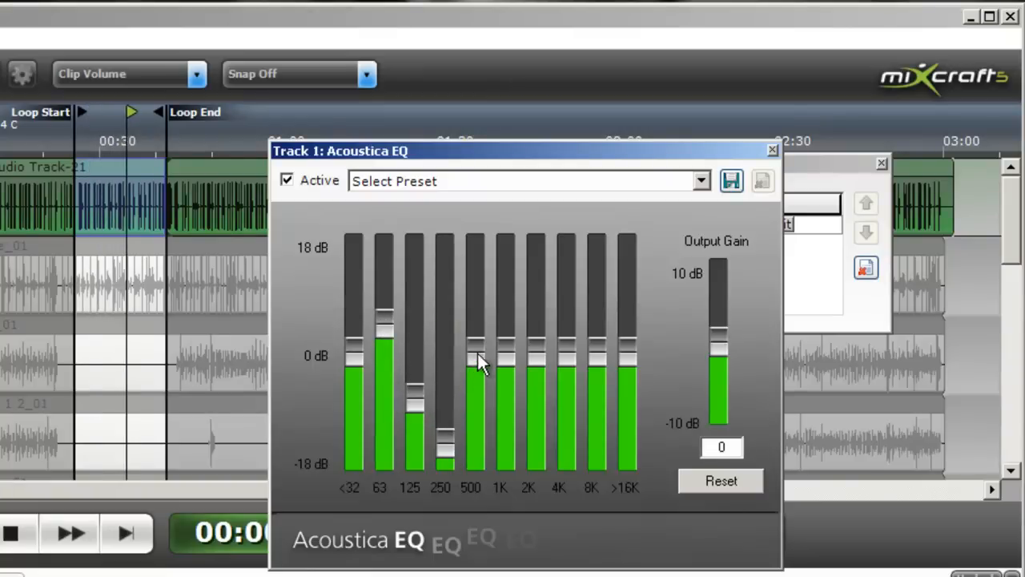
# Step: Adjust the Kick EQ's 500, 4K, 2K and 125 bands to finish the curve
pyautogui.moveTo(476, 360); pyautogui.dragTo(476, 257)
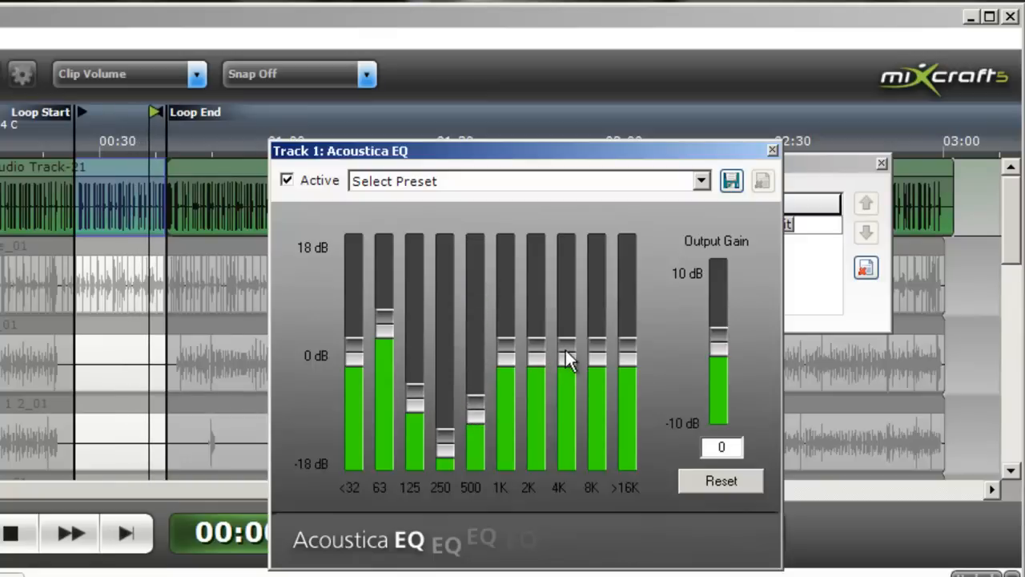
pyautogui.moveTo(567, 361); pyautogui.dragTo(567, 336)
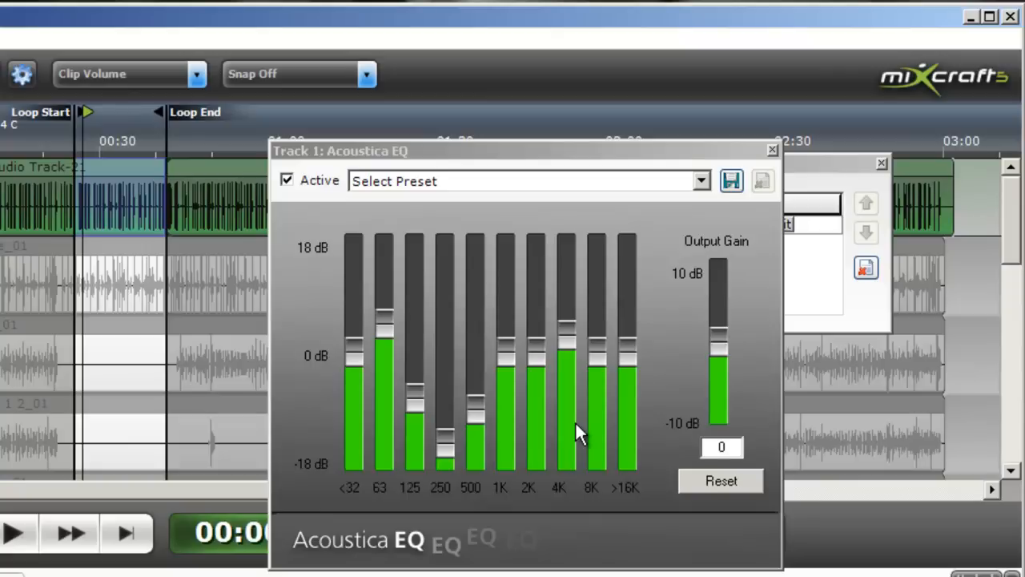
pyautogui.click(16, 533)
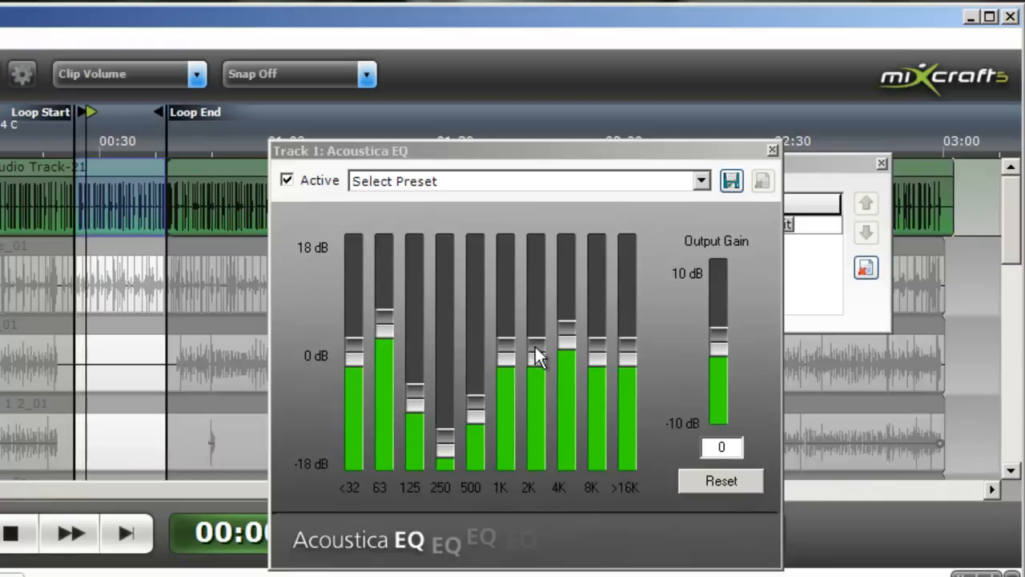
pyautogui.moveTo(535, 356); pyautogui.dragTo(535, 276)
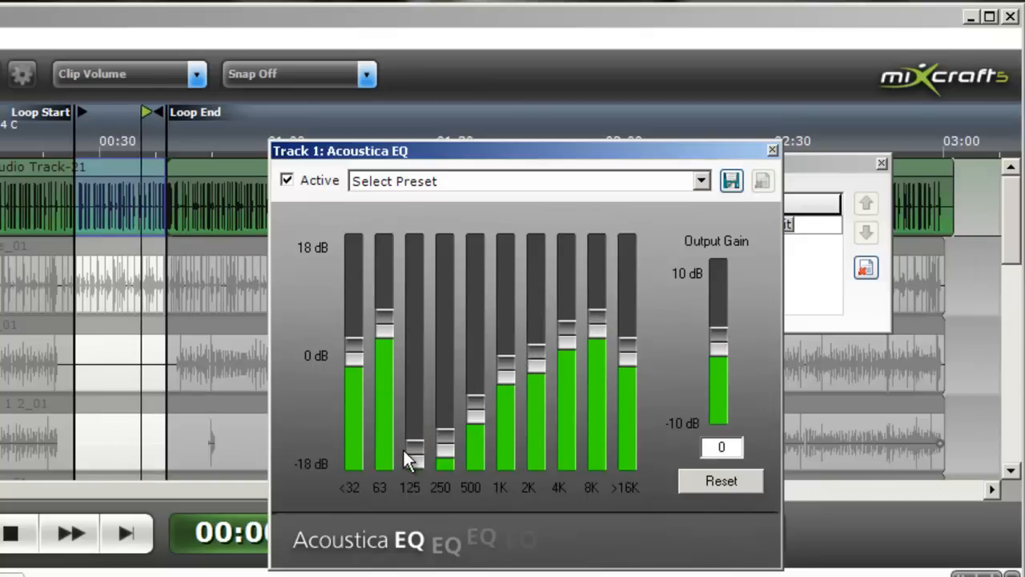
pyautogui.moveTo(410, 448); pyautogui.dragTo(410, 392)
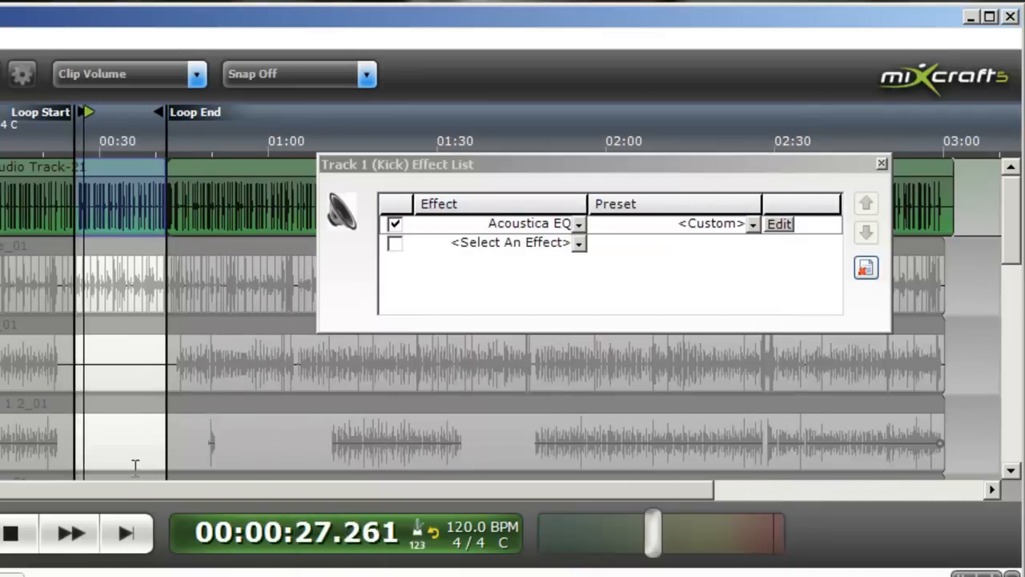
# Step: Bypass and re-enable the Kick EQ during playback, then close the effect list
pyautogui.click(16, 533)
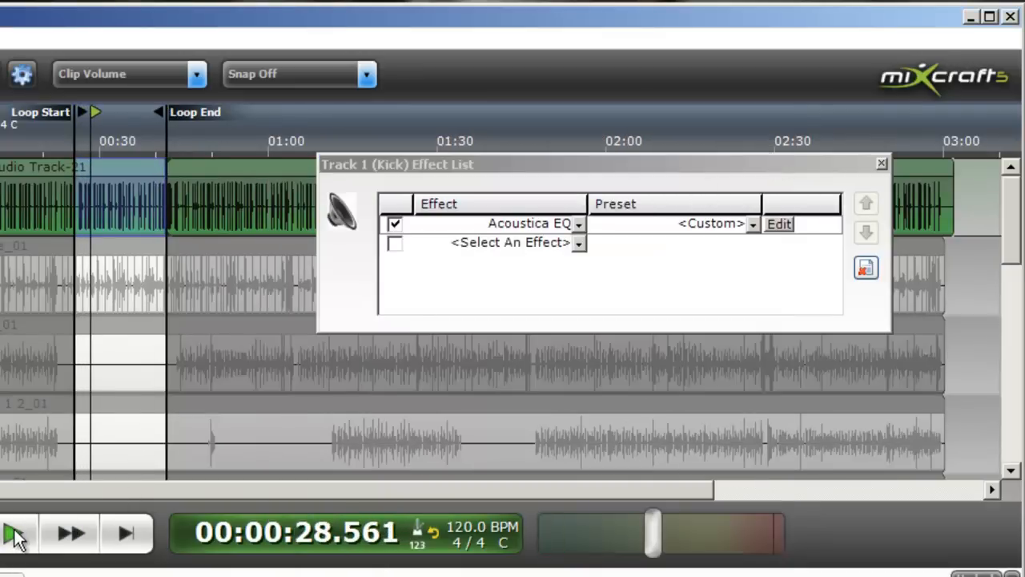
pyautogui.moveTo(18, 535)
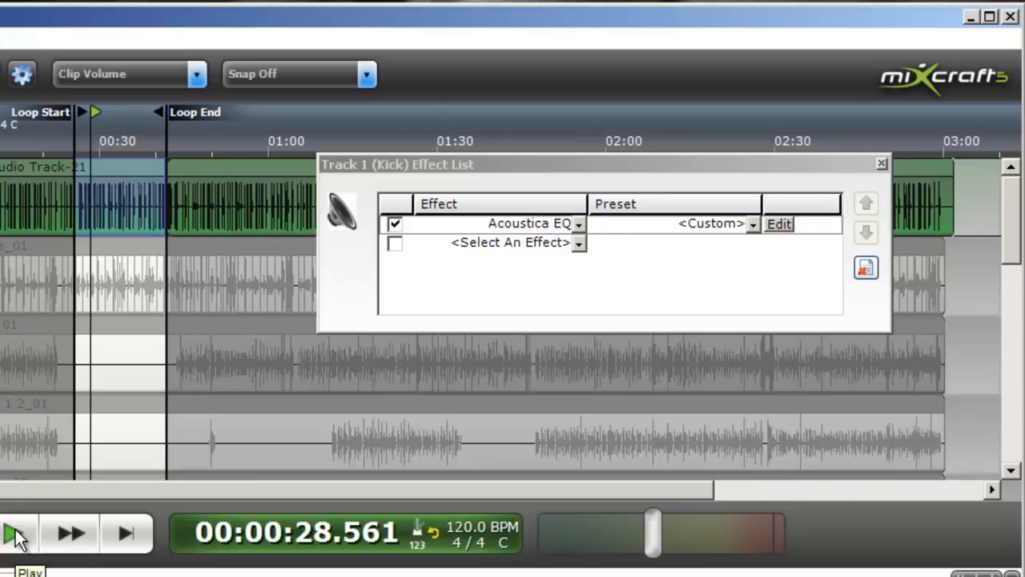
pyautogui.click(17, 532)
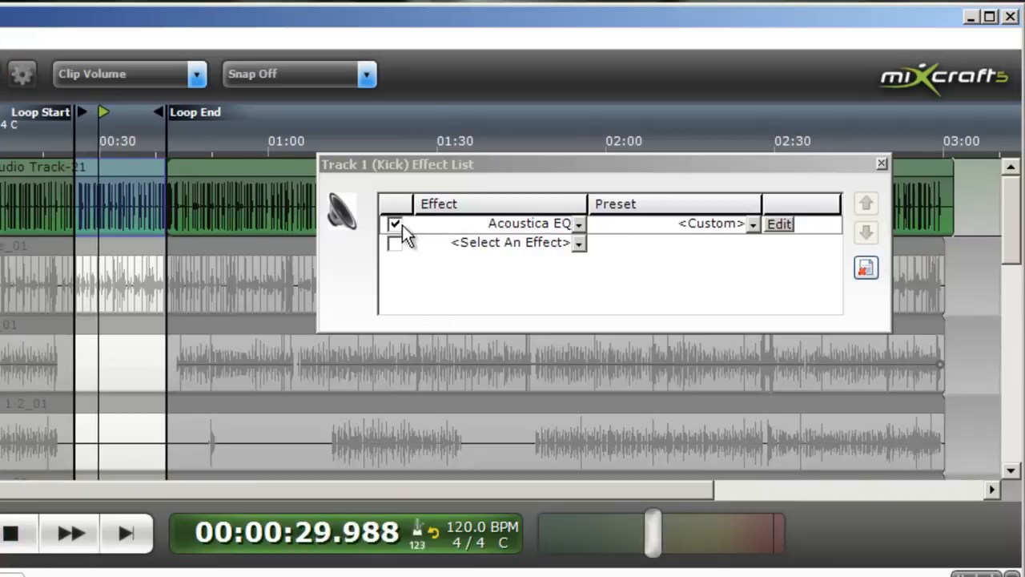
pyautogui.click(395, 224)
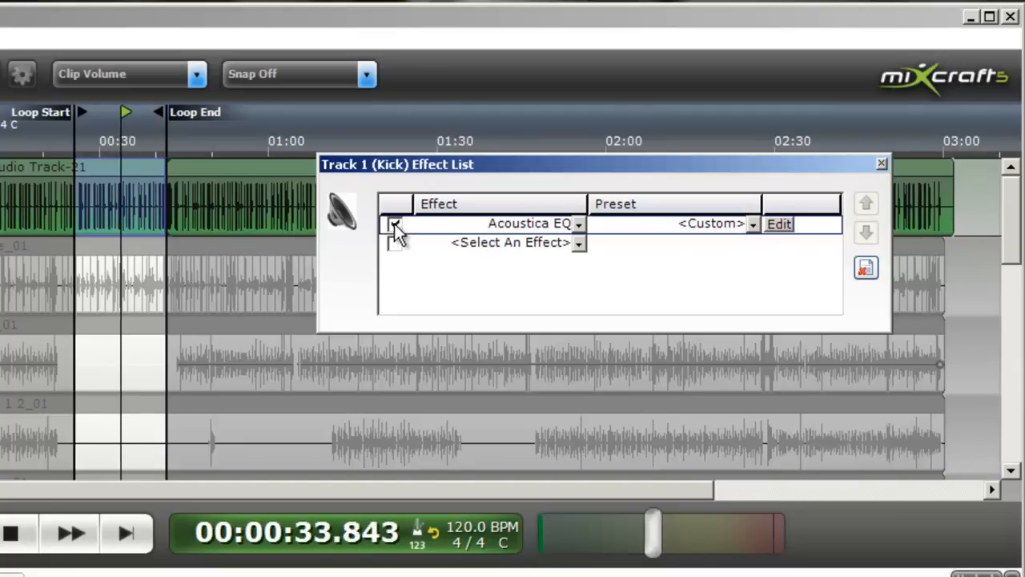
pyautogui.click(394, 223)
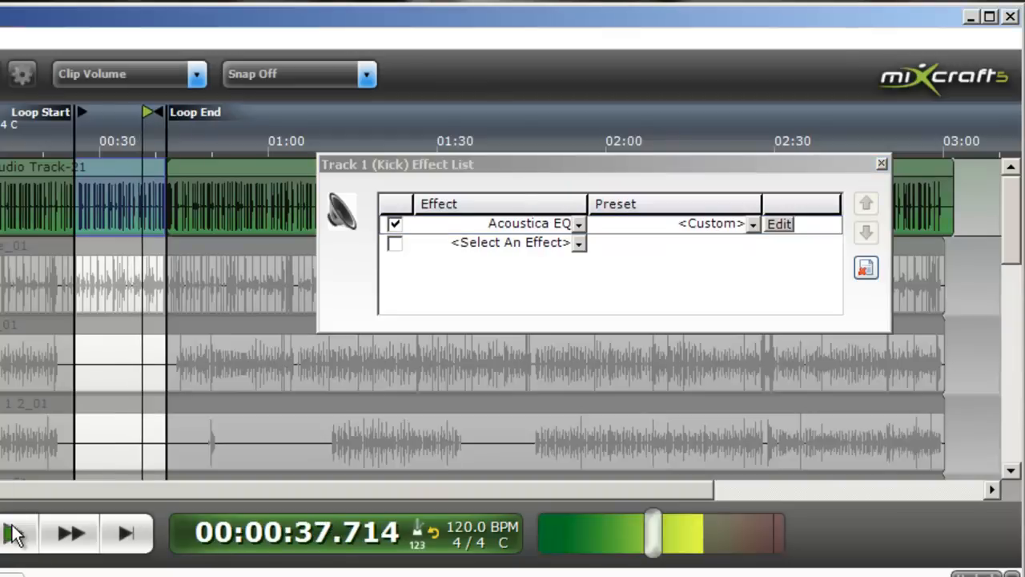
pyautogui.click(14, 532)
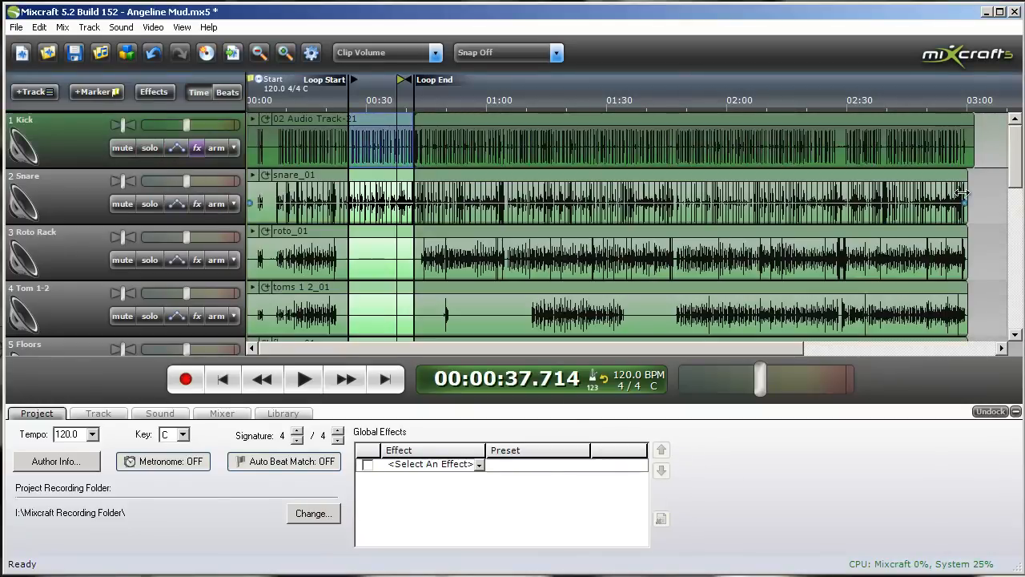
# Step: Scroll down to track 10 and solo the Guitar track
pyautogui.scroll(-3)
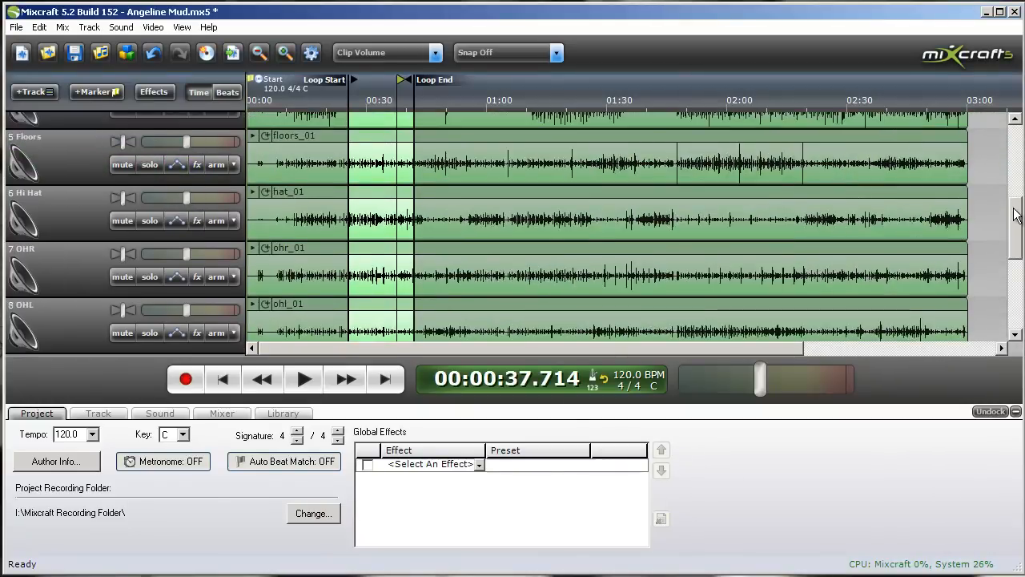
pyautogui.scroll(-3)
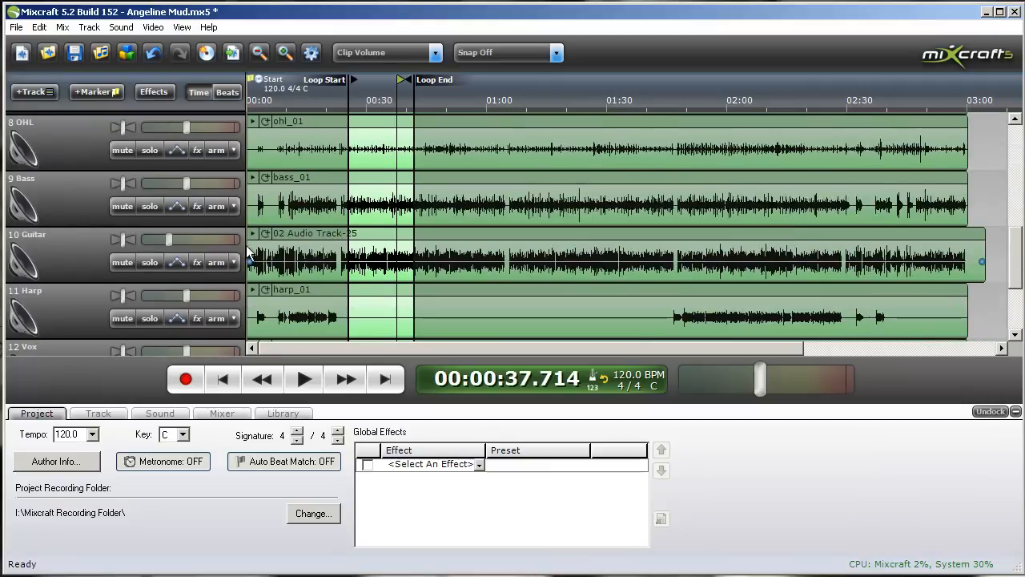
pyautogui.click(149, 261)
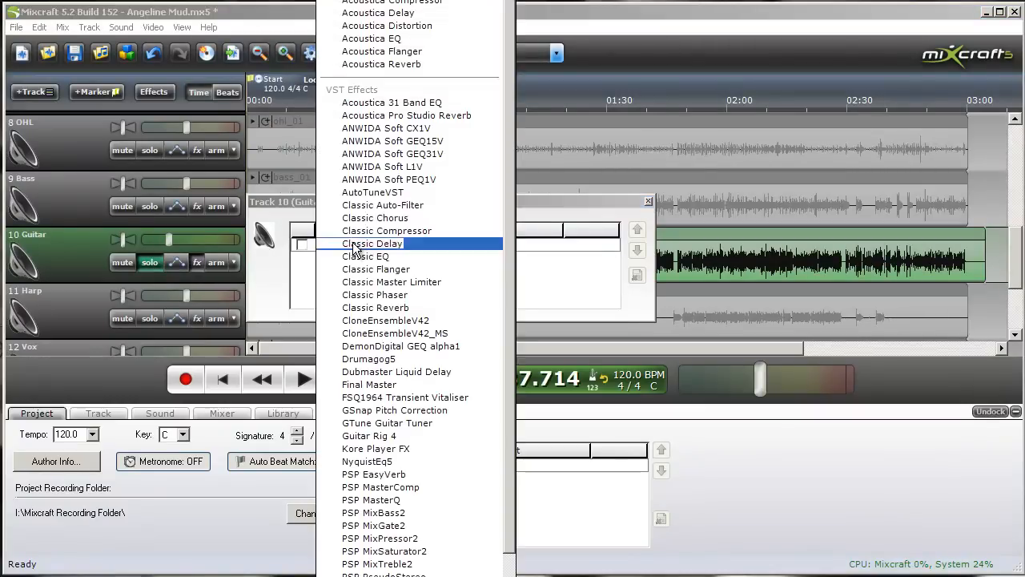
# Step: Add Acoustica EQ to the Guitar track, open its bands and audition the guitar
pyautogui.click(372, 38)
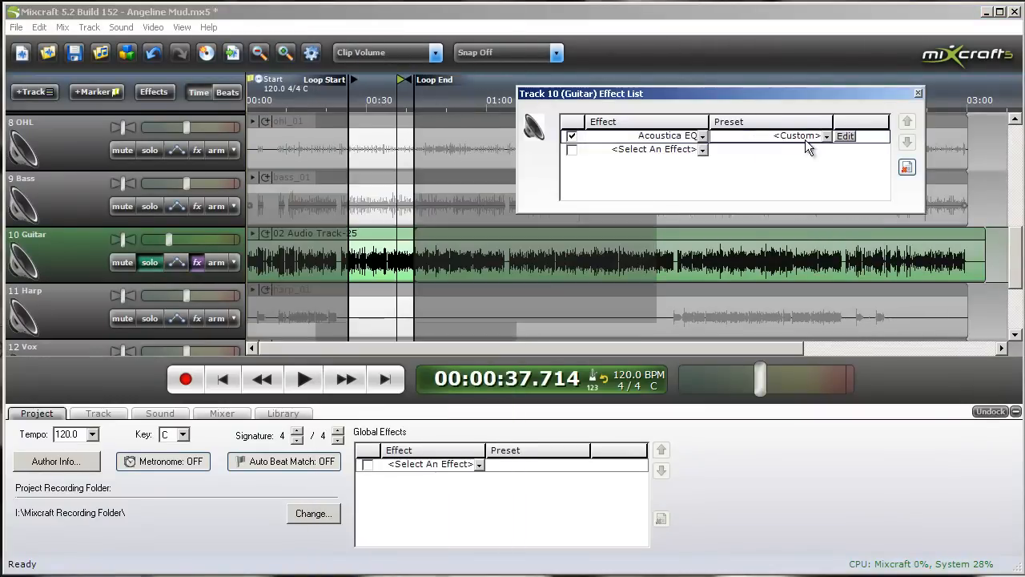
pyautogui.click(845, 136)
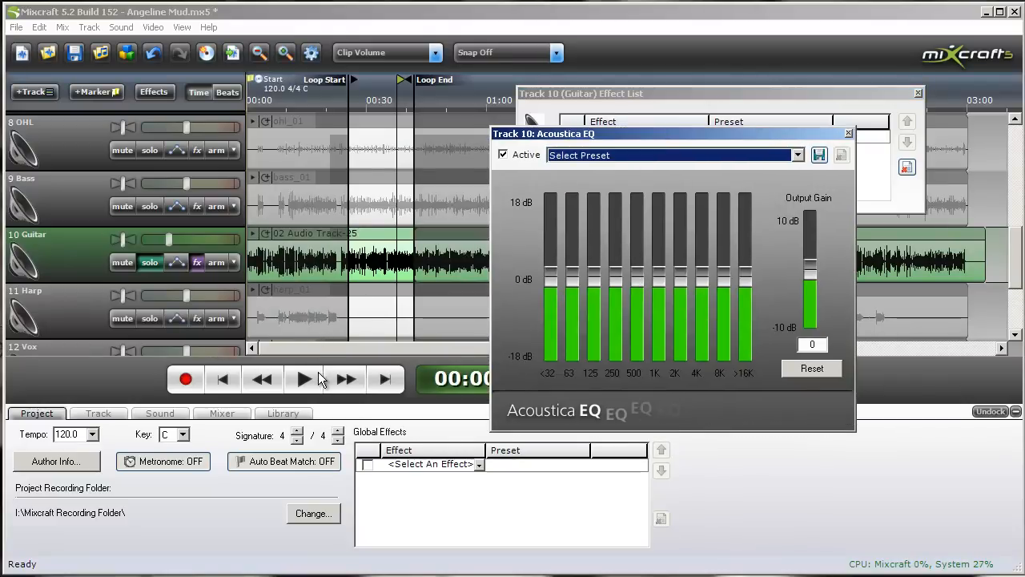
pyautogui.click(302, 379)
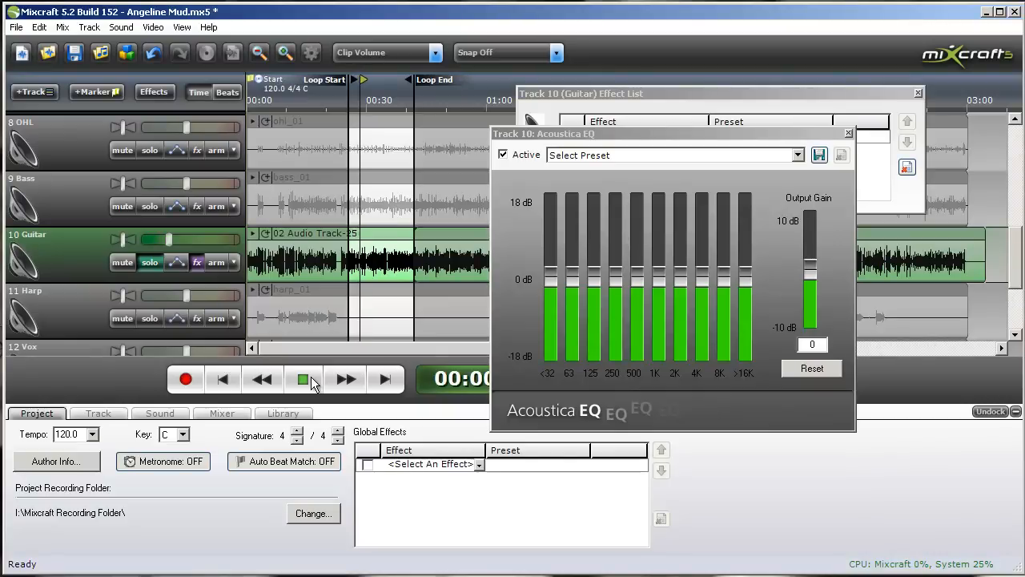
pyautogui.click(303, 378)
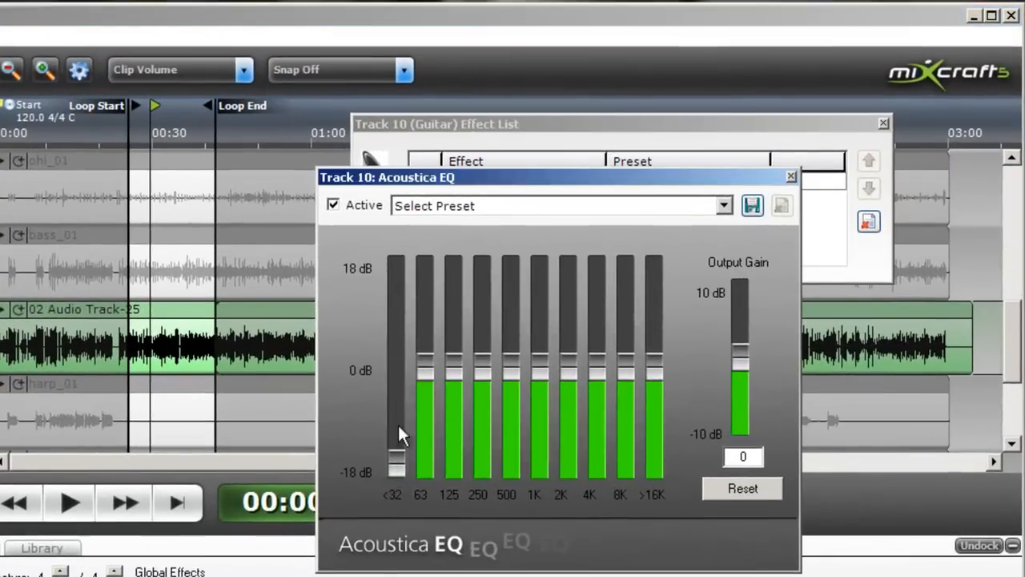
pyautogui.moveTo(396, 480)
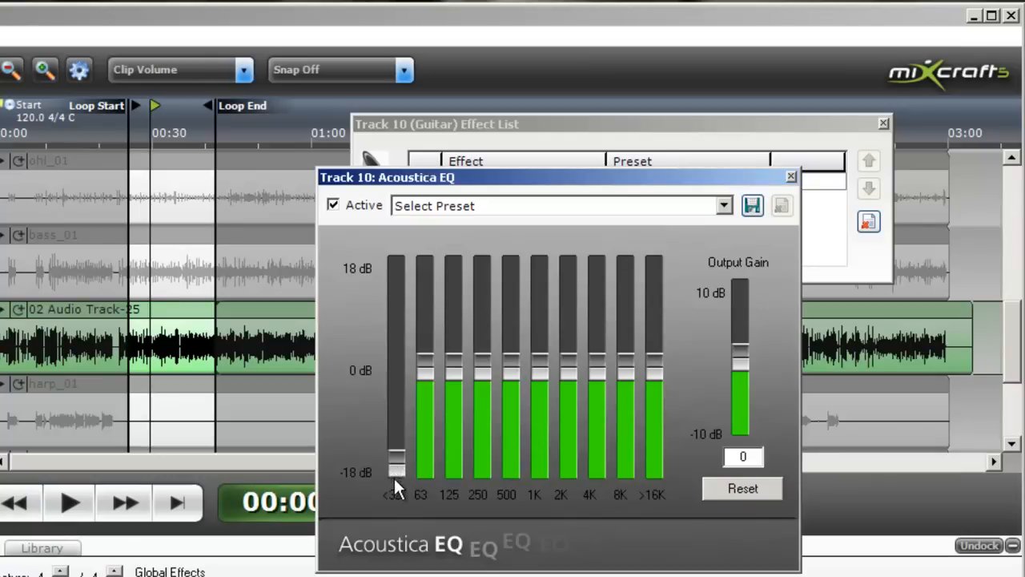
pyautogui.moveTo(409, 496)
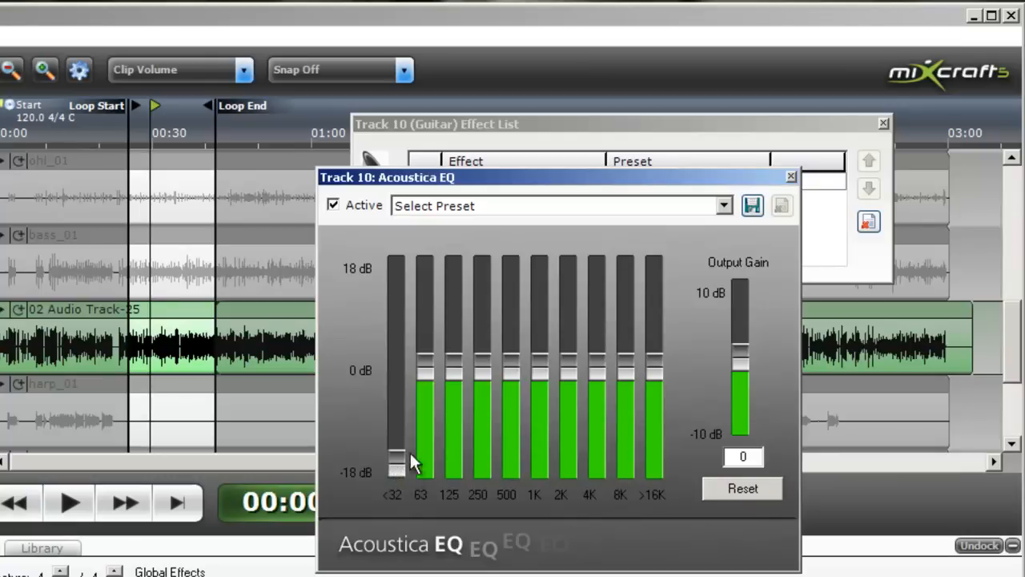
# Step: Drop the guitar EQ's 63 Hz band to the bottom and lower 125 Hz well below zero
pyautogui.moveTo(423, 473); pyautogui.dragTo(423, 433)
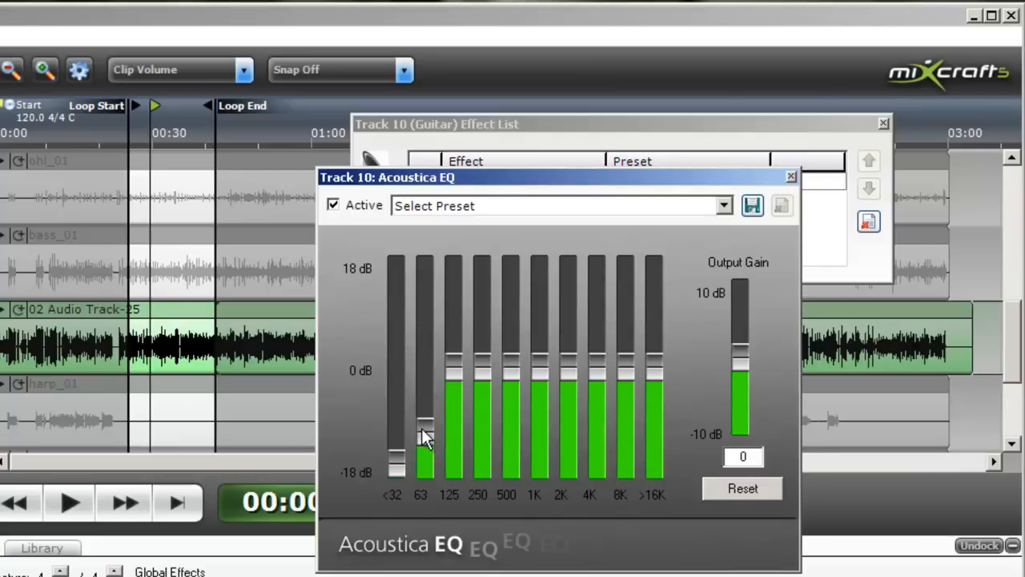
pyautogui.moveTo(424, 428); pyautogui.dragTo(424, 469)
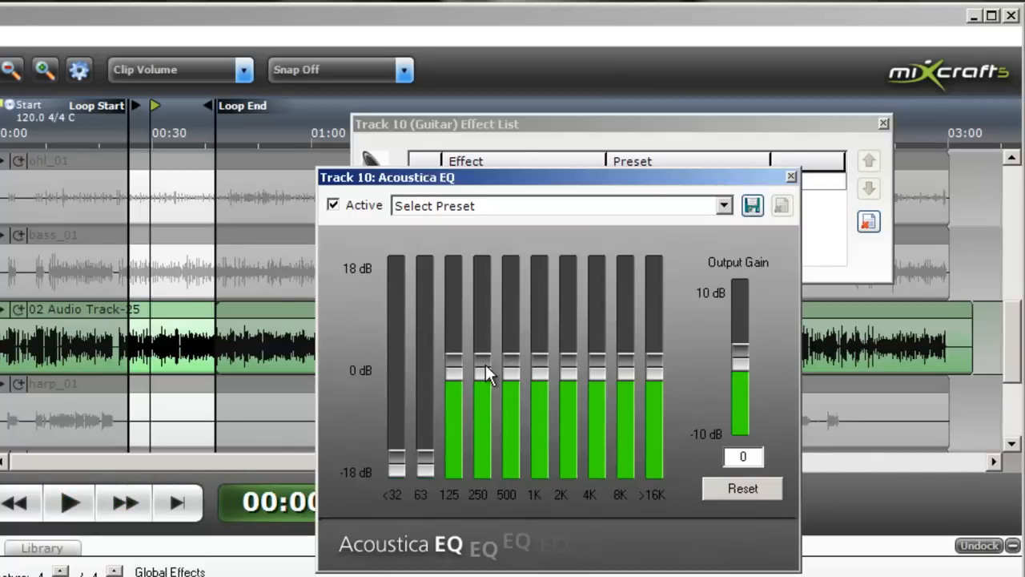
pyautogui.click(68, 502)
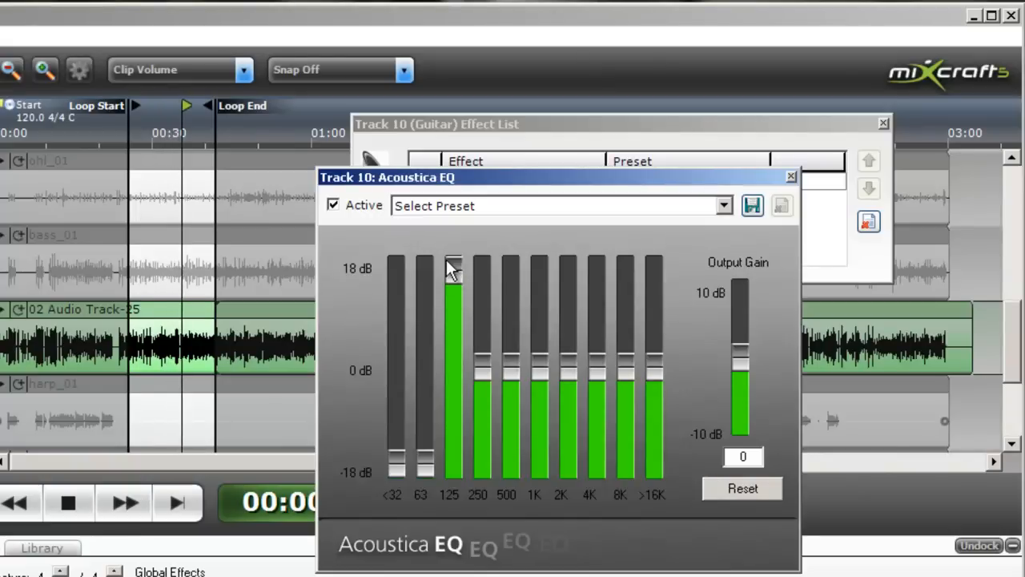
pyautogui.moveTo(452, 272); pyautogui.dragTo(455, 421)
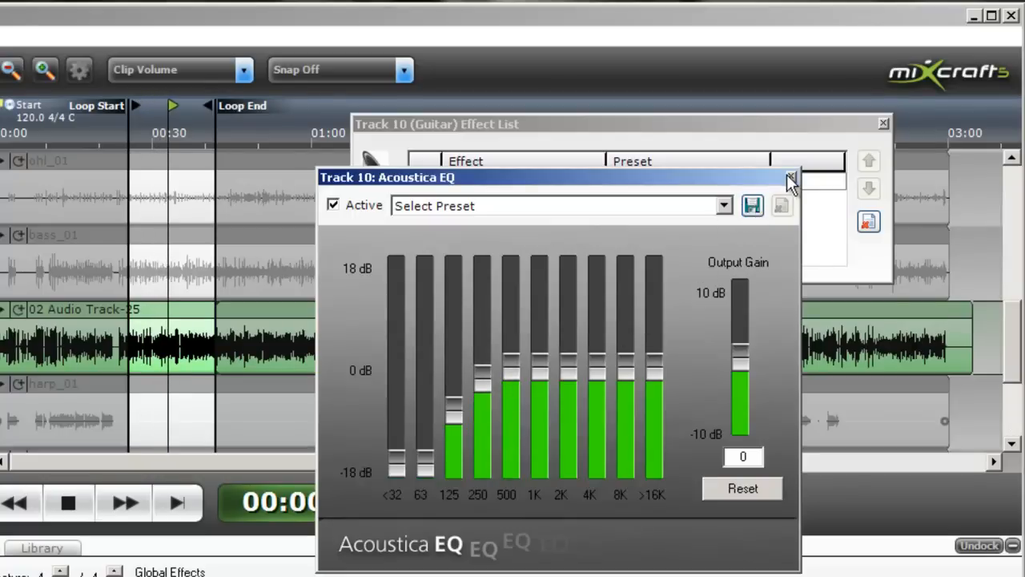
# Step: Close the guitar EQ settings and toggle its Acoustica EQ back on during playback
pyautogui.click(791, 177)
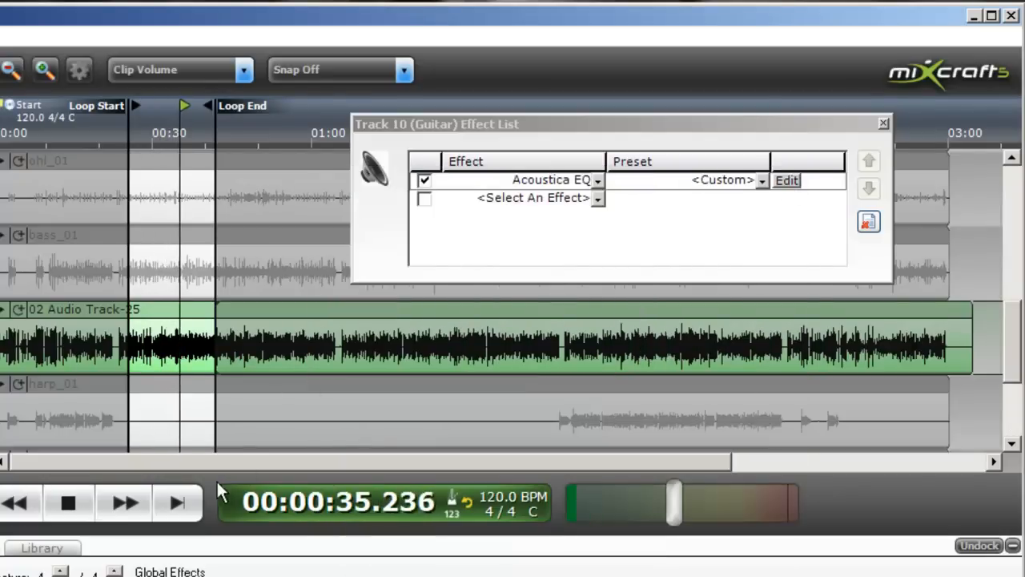
pyautogui.click(68, 502)
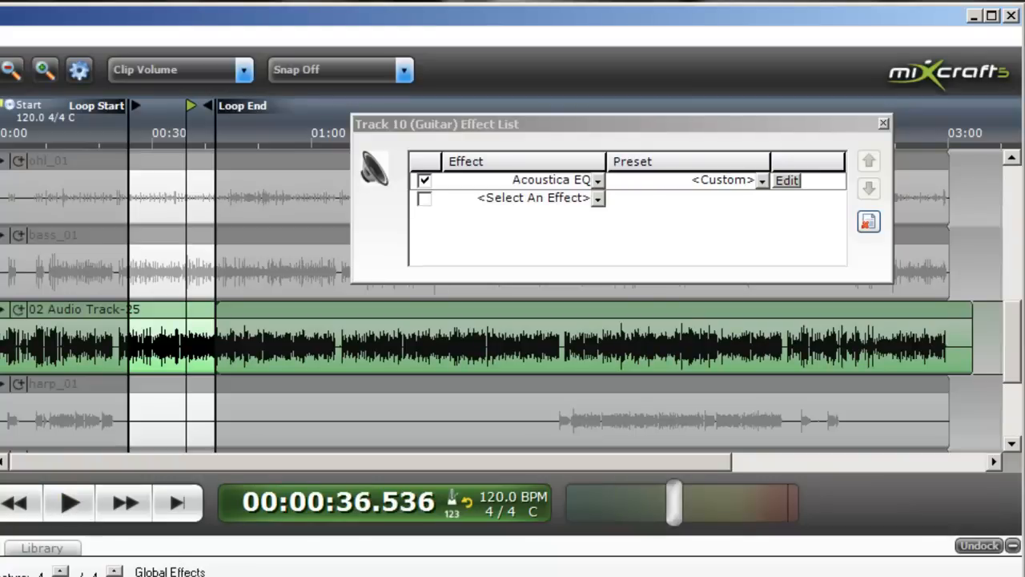
pyautogui.click(69, 502)
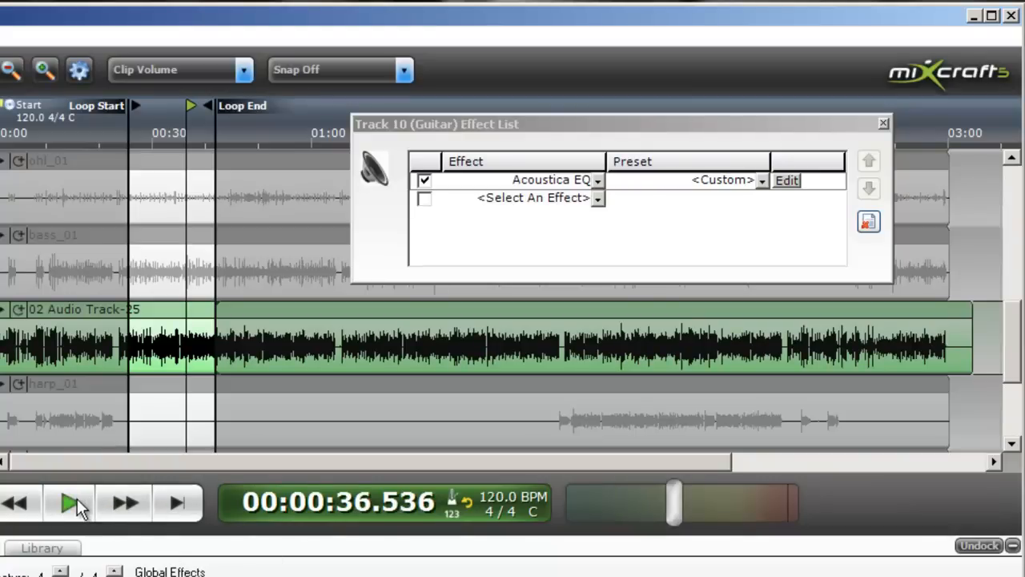
pyautogui.click(68, 502)
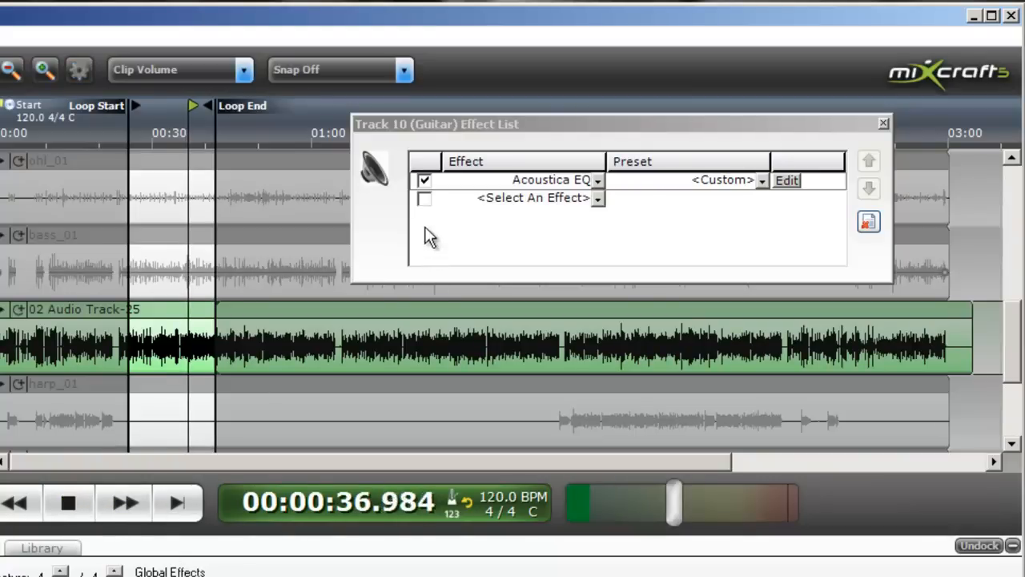
pyautogui.click(424, 179)
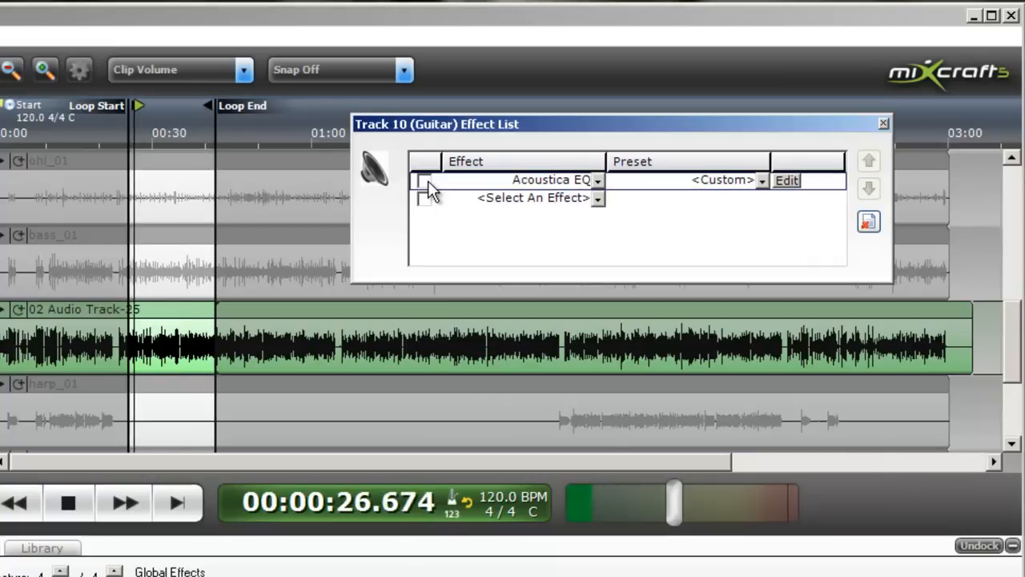
pyautogui.click(425, 179)
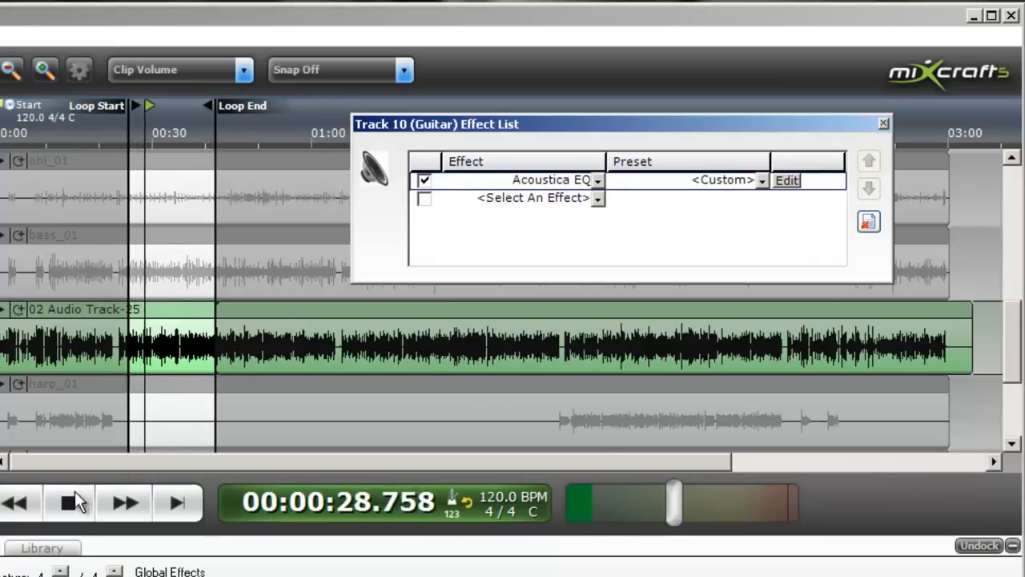
pyautogui.click(70, 502)
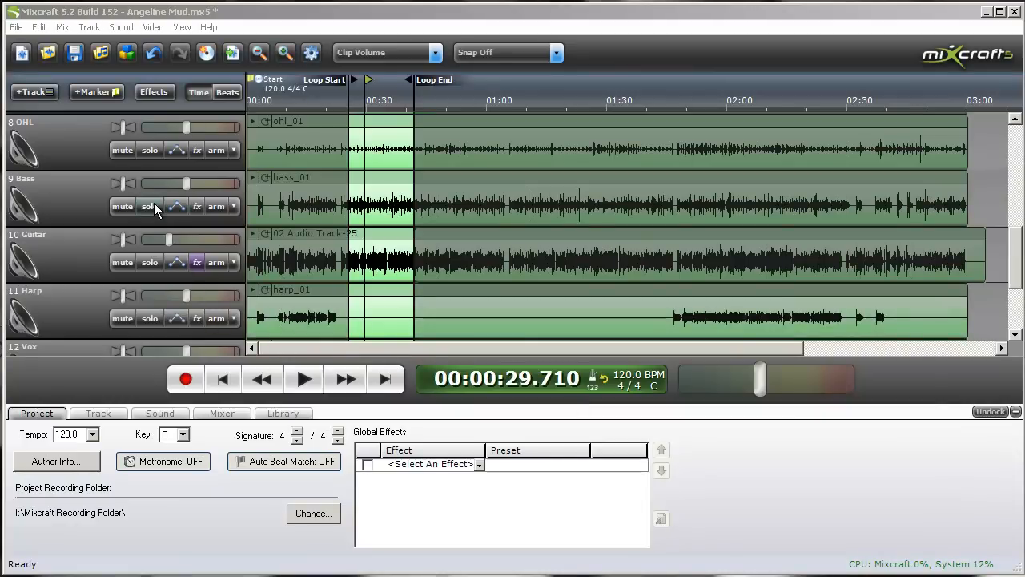
# Step: Solo track 9 Bass, open its Acoustica EQ settings and audition the bass
pyautogui.click(149, 205)
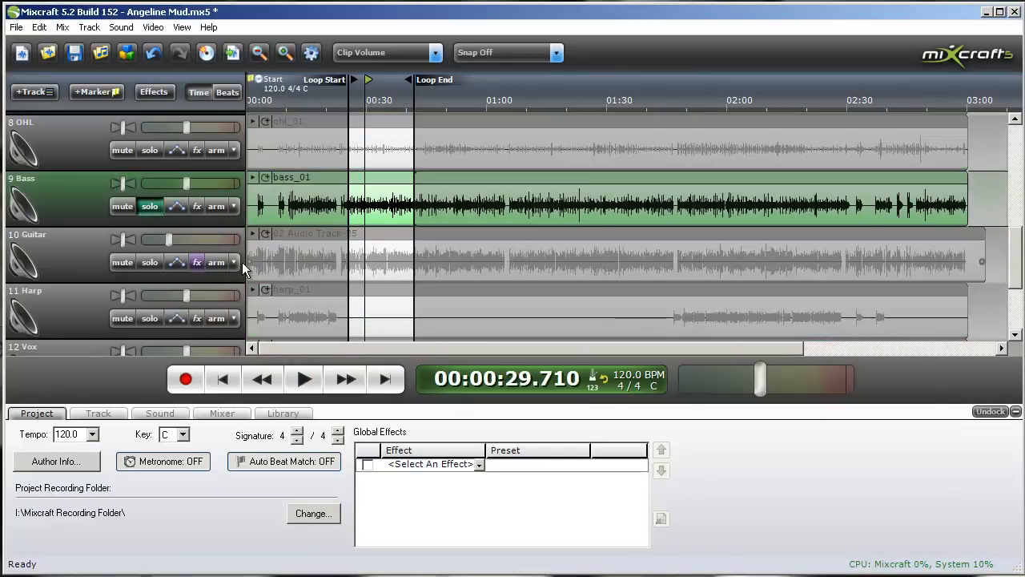
pyautogui.click(196, 206)
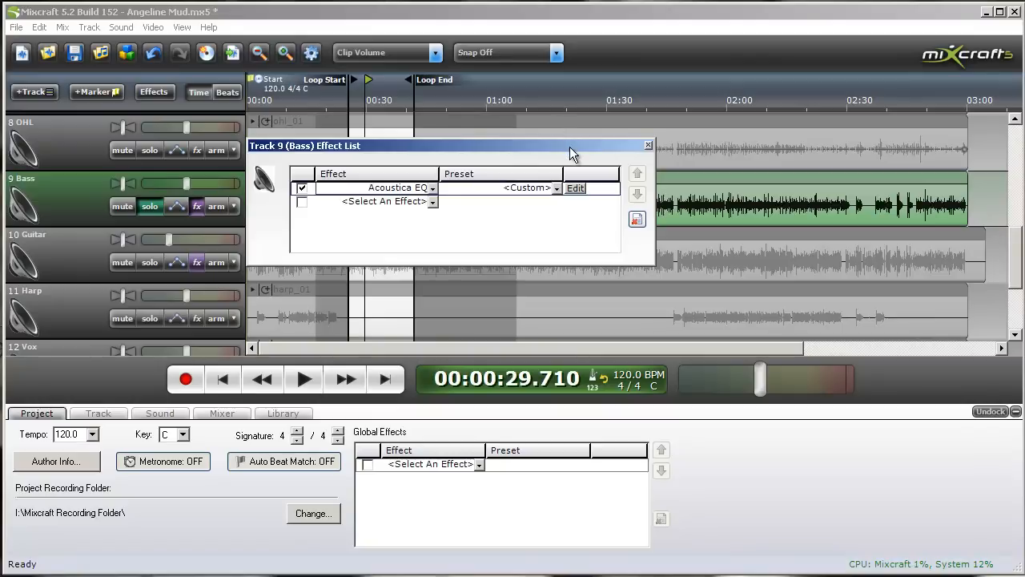
pyautogui.click(575, 187)
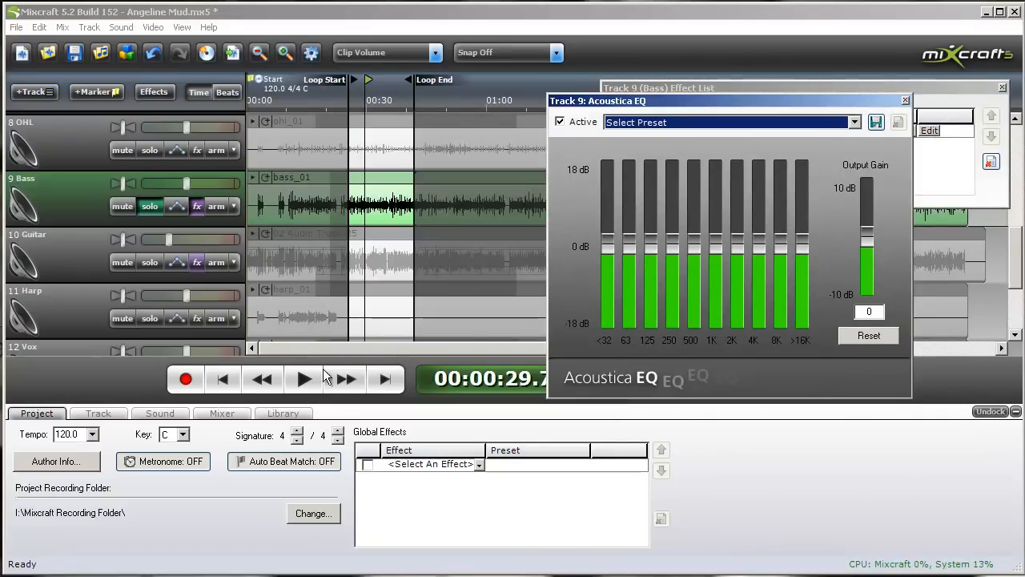
pyautogui.click(303, 379)
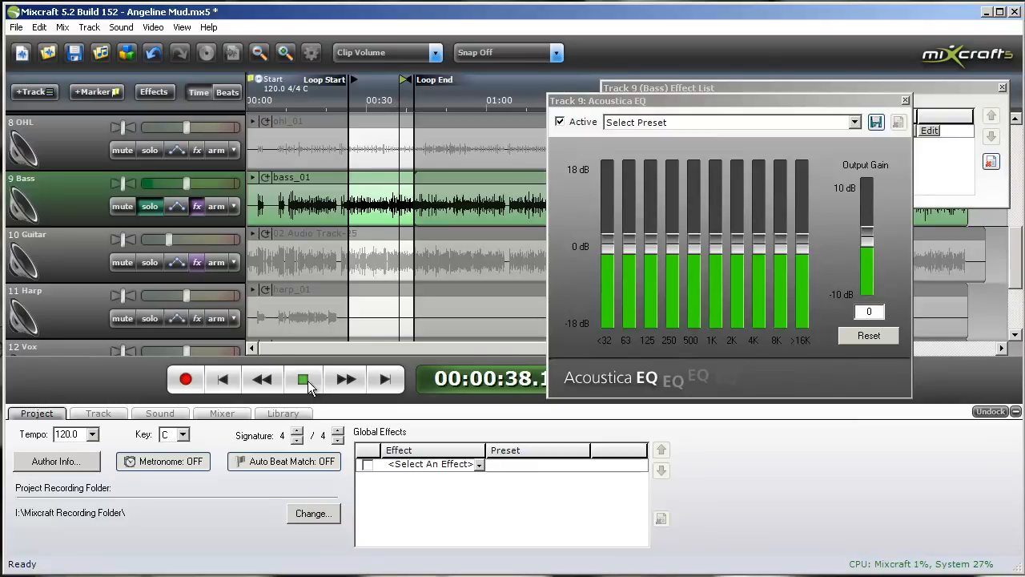
pyautogui.click(303, 379)
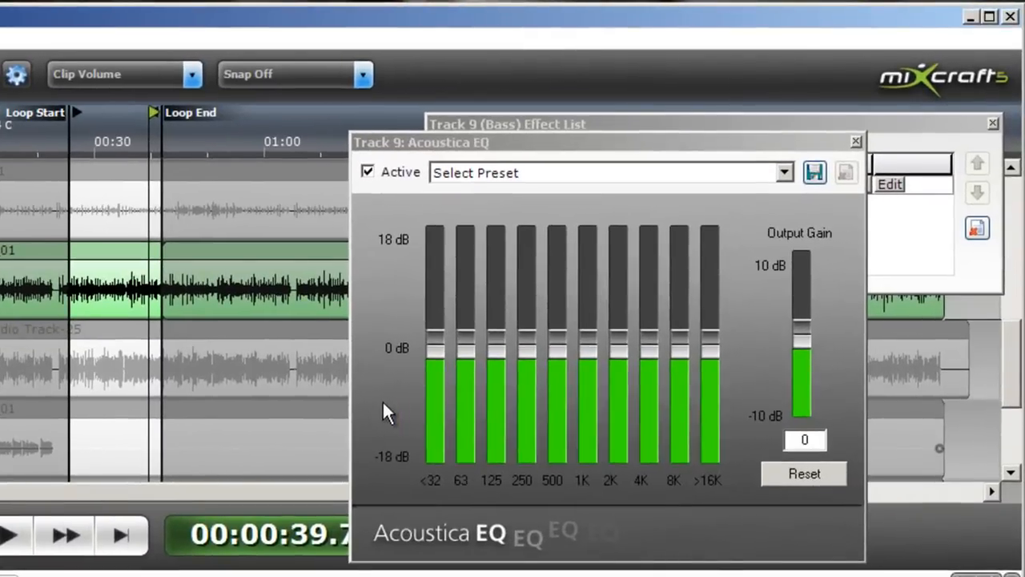
pyautogui.moveTo(467, 361)
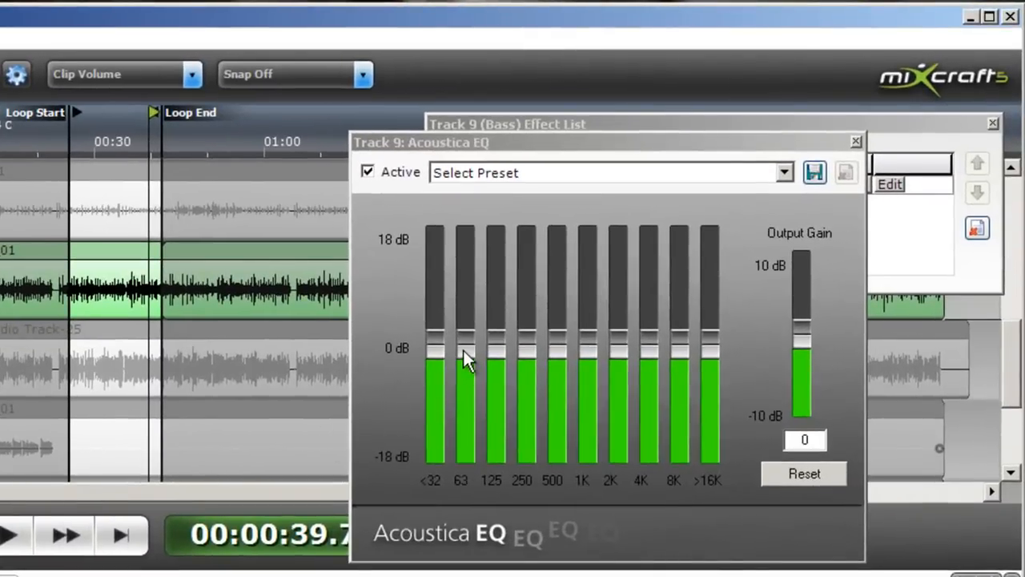
pyautogui.moveTo(388, 369)
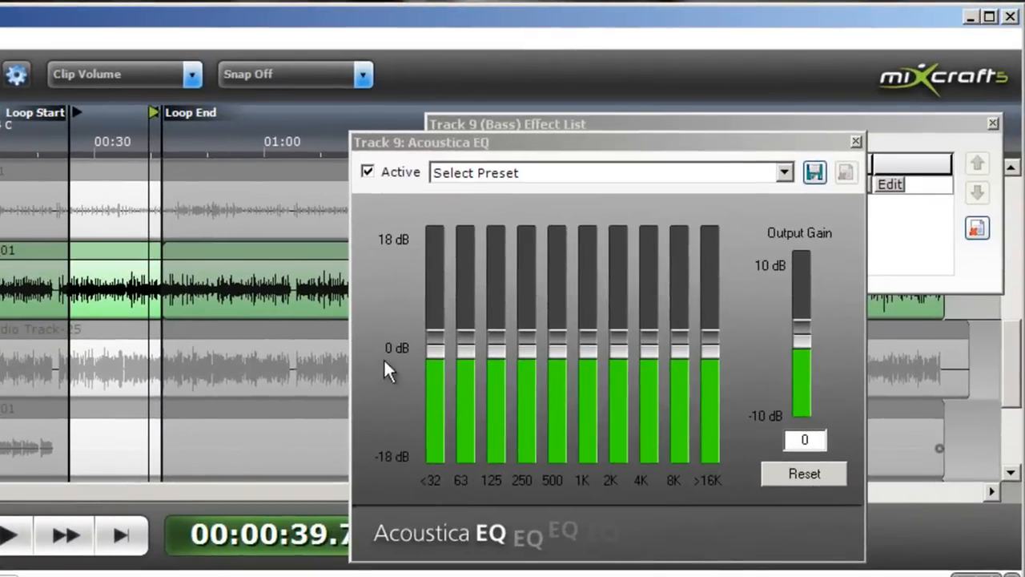
# Step: While looping, boost the bass EQ's 63 Hz and lowest bands, cut 250 Hz and the top band
pyautogui.click(15, 535)
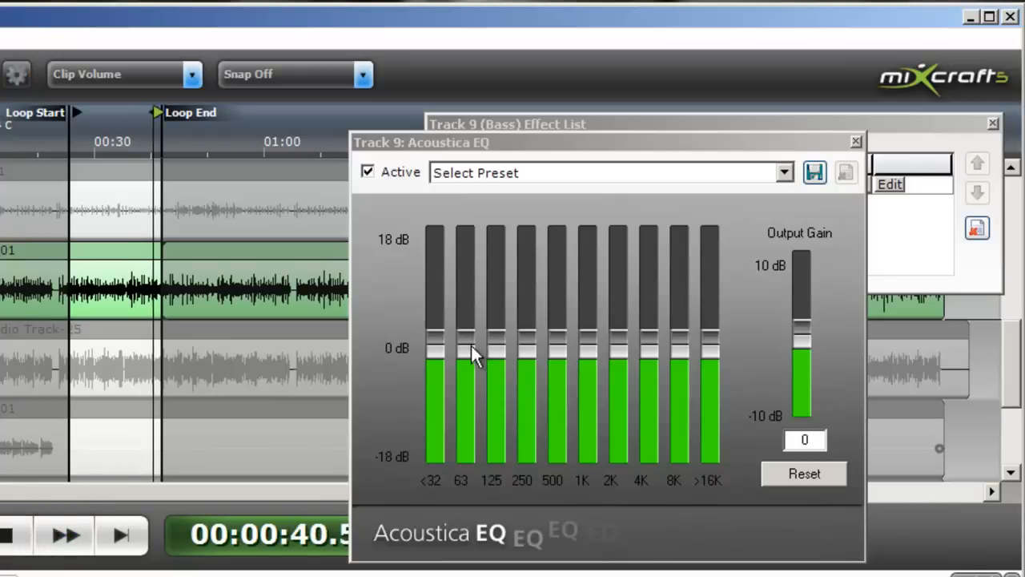
pyautogui.moveTo(465, 356); pyautogui.dragTo(464, 292)
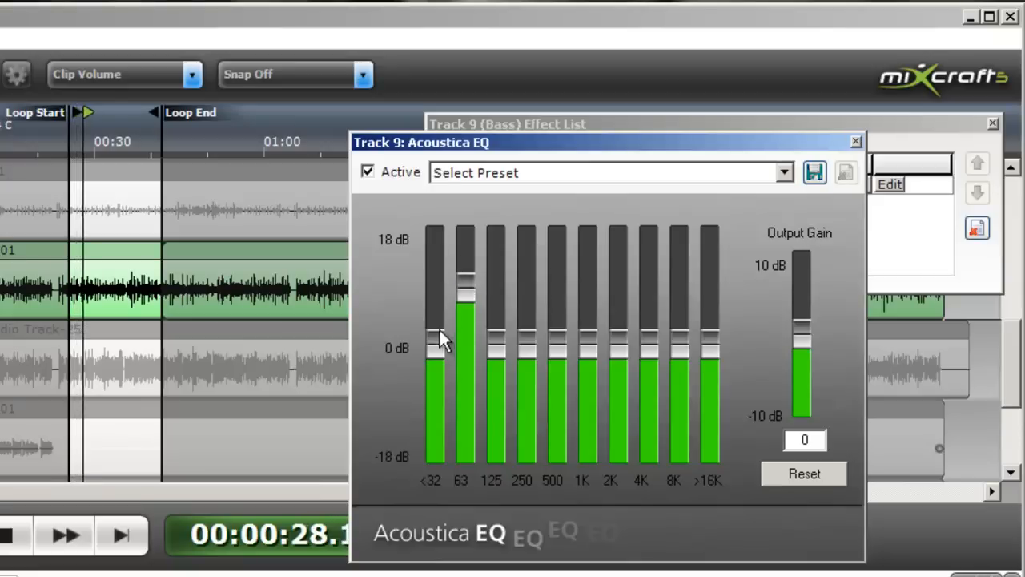
pyautogui.moveTo(435, 352); pyautogui.dragTo(434, 325)
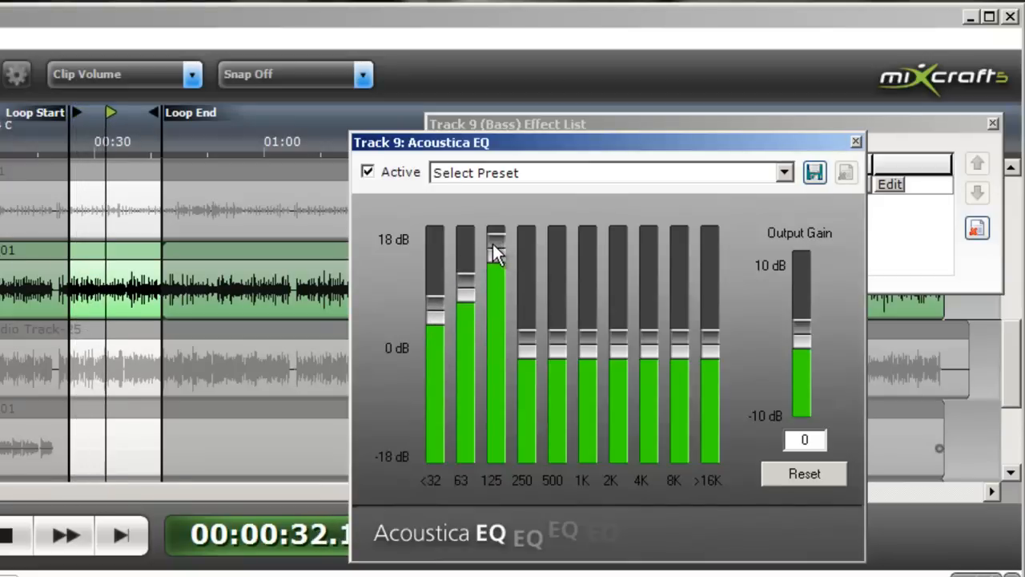
pyautogui.moveTo(495, 252); pyautogui.dragTo(495, 349)
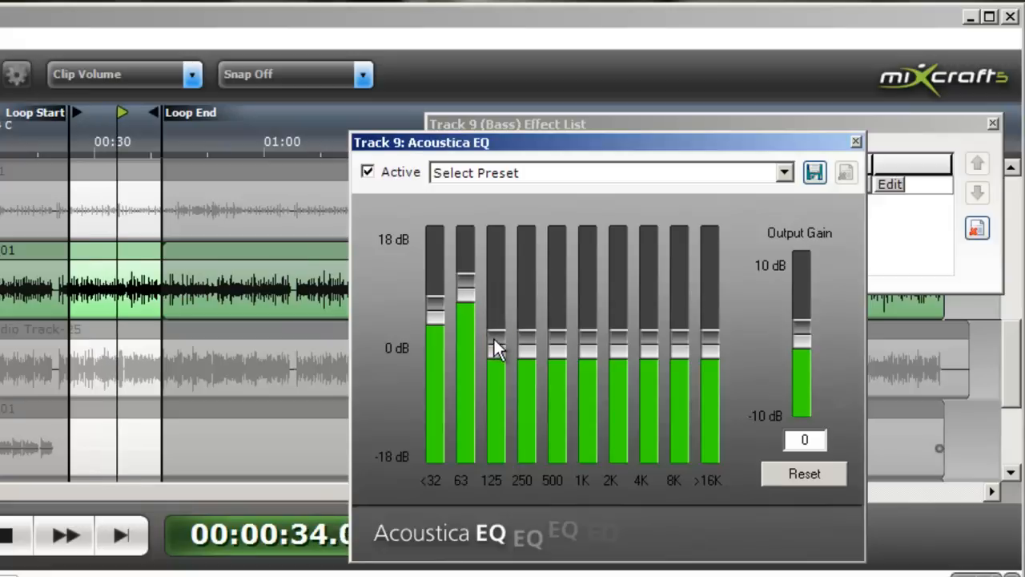
pyautogui.moveTo(526, 352); pyautogui.dragTo(526, 260)
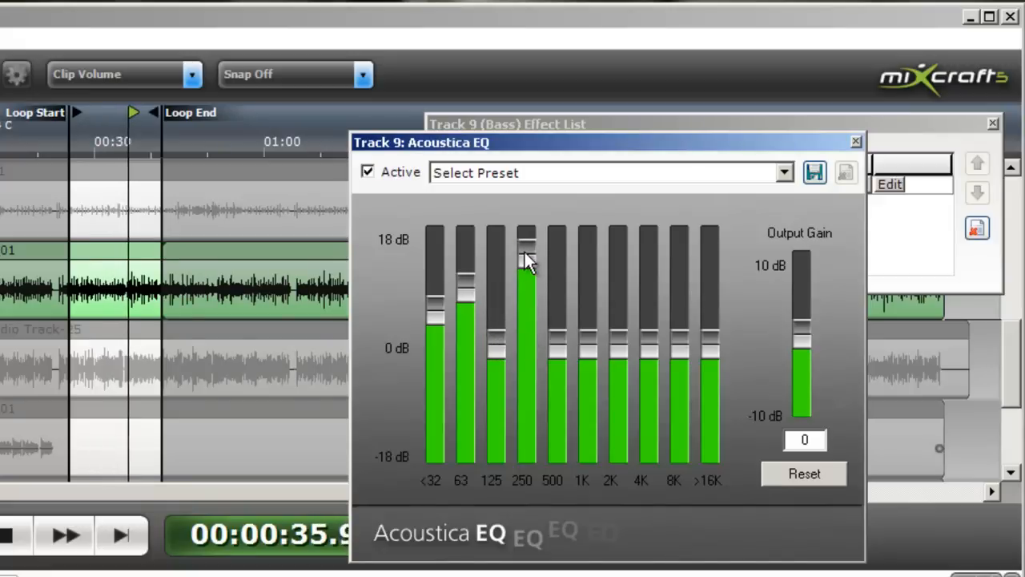
pyautogui.moveTo(526, 261); pyautogui.dragTo(526, 393)
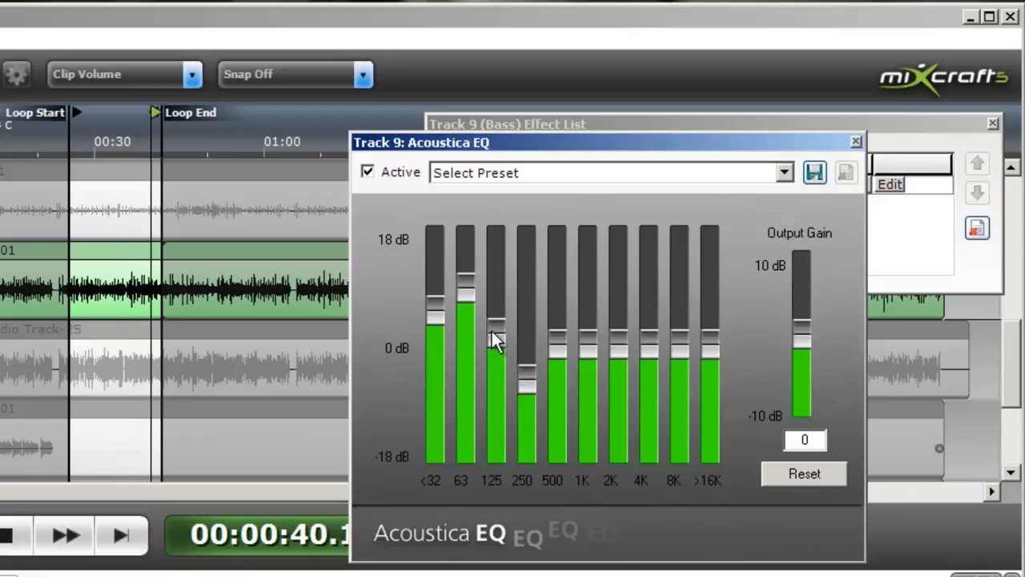
pyautogui.moveTo(496, 336); pyautogui.dragTo(469, 289)
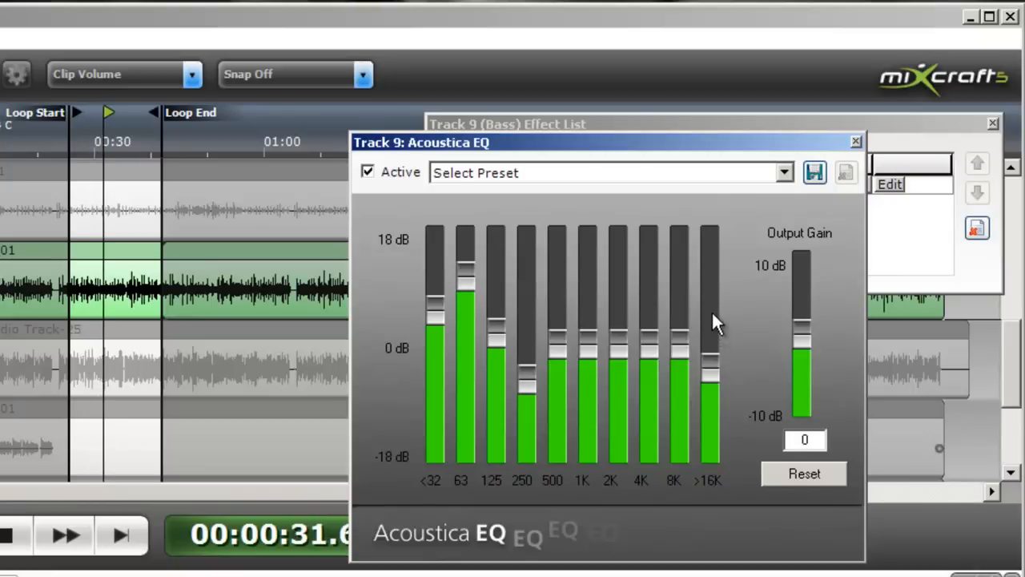
pyautogui.moveTo(844, 200)
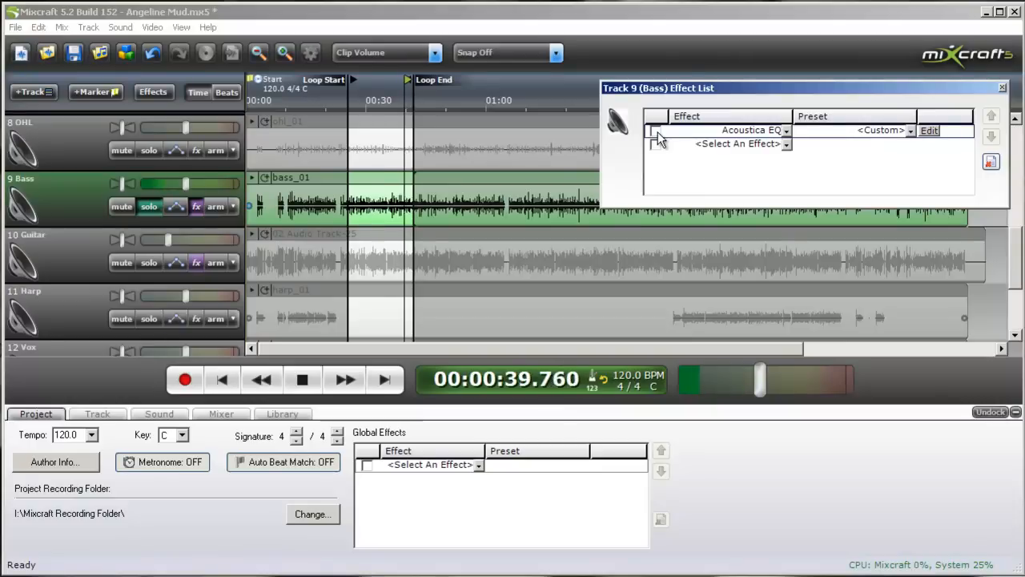
# Step: Re-enable the Bass track's Acoustica EQ and close the Track 9 effect list
pyautogui.click(656, 130)
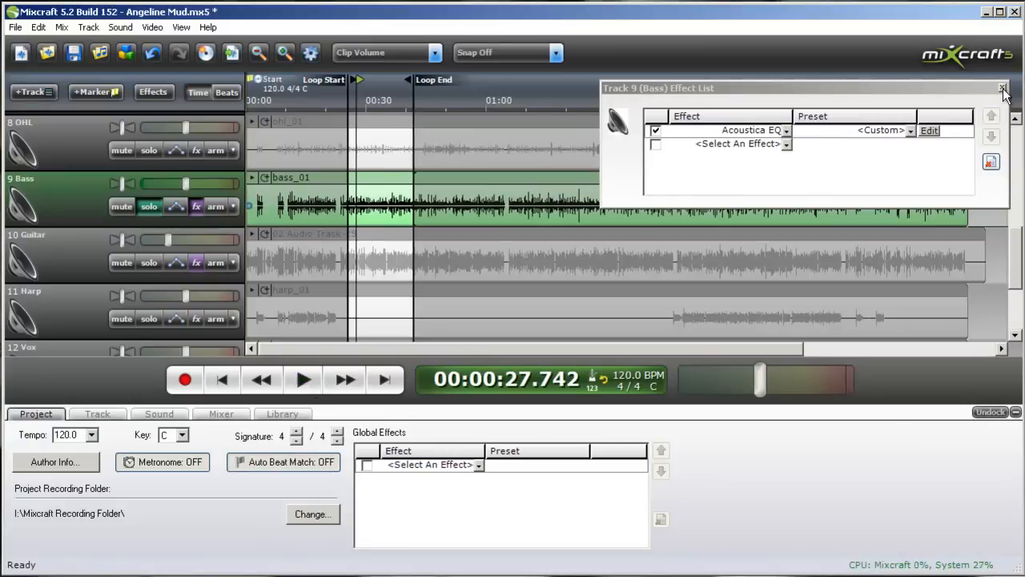
pyautogui.click(1003, 88)
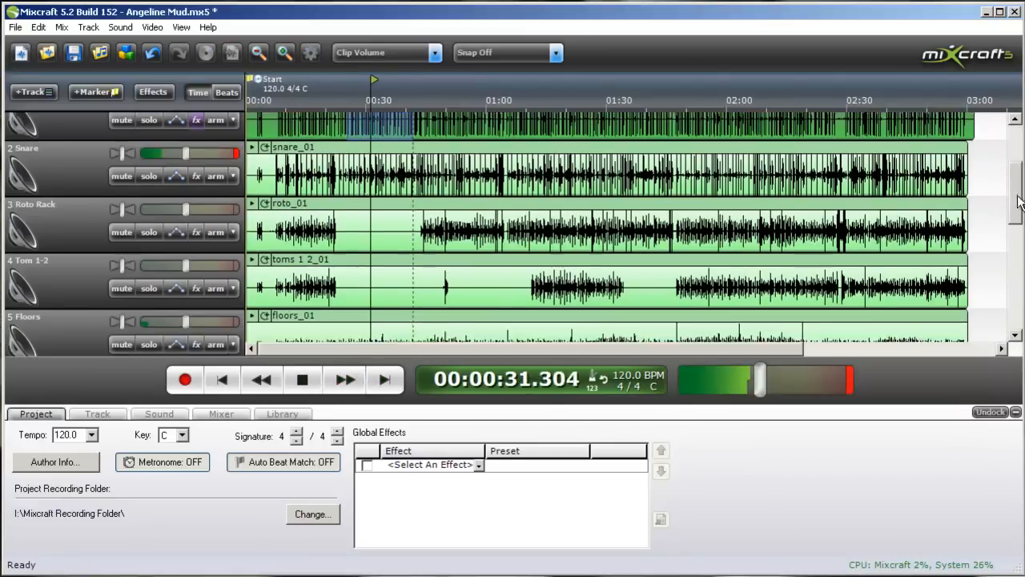
# Step: Mute tracks 11 Harp and 12 Vox, then play the mix and stop near 50 seconds
pyautogui.scroll(-3)
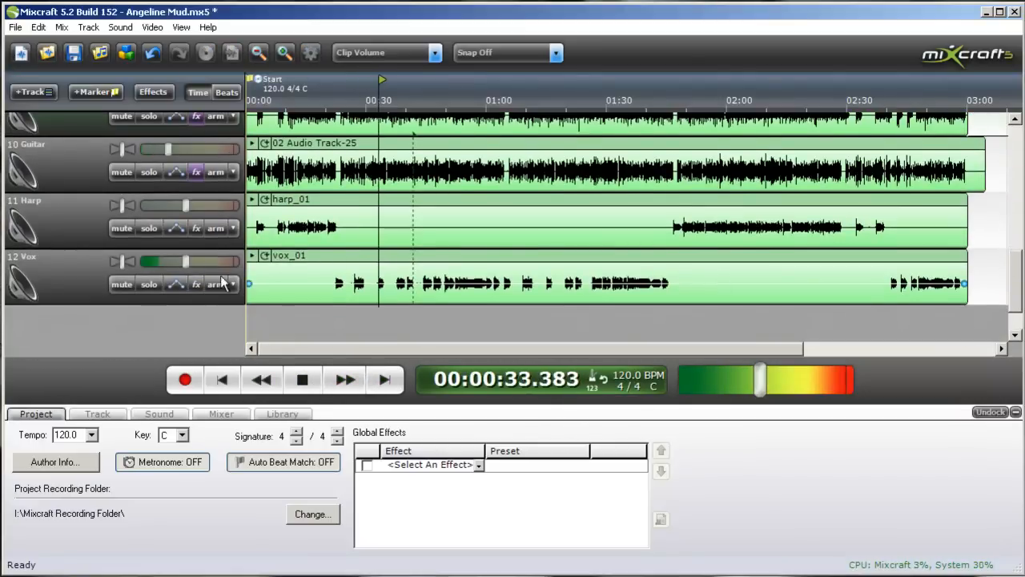
pyautogui.click(121, 285)
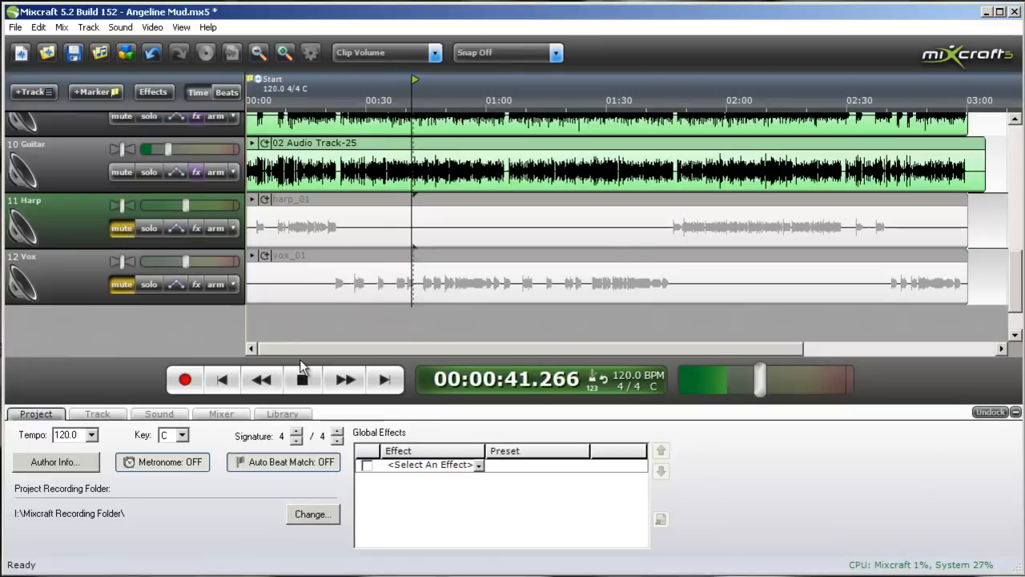
pyautogui.click(302, 379)
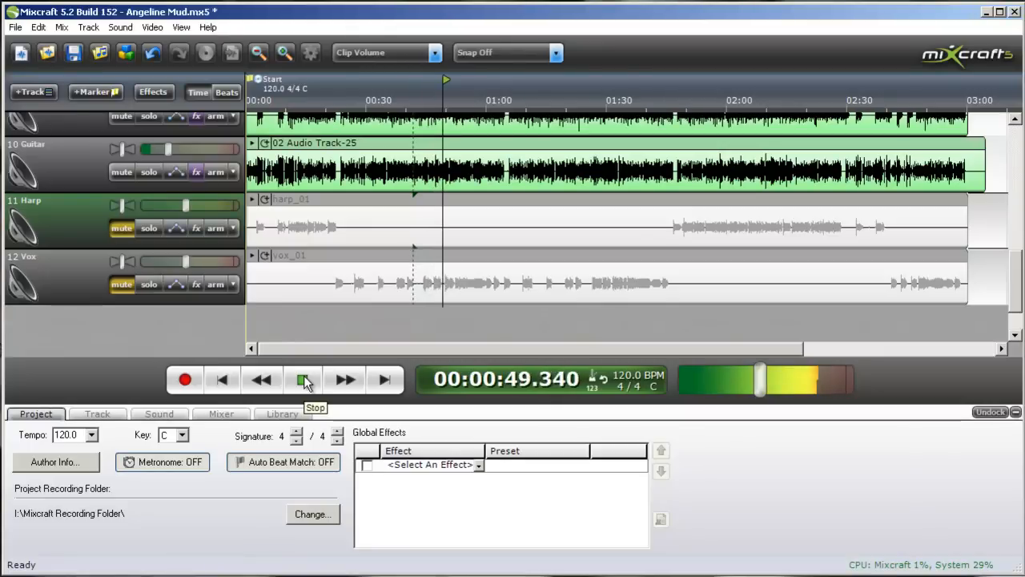
pyautogui.click(303, 378)
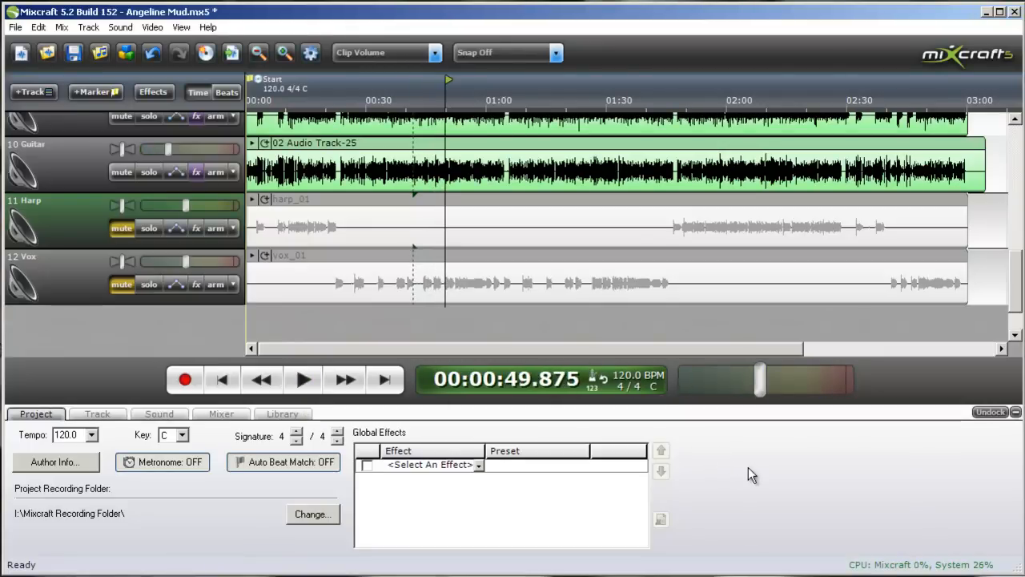